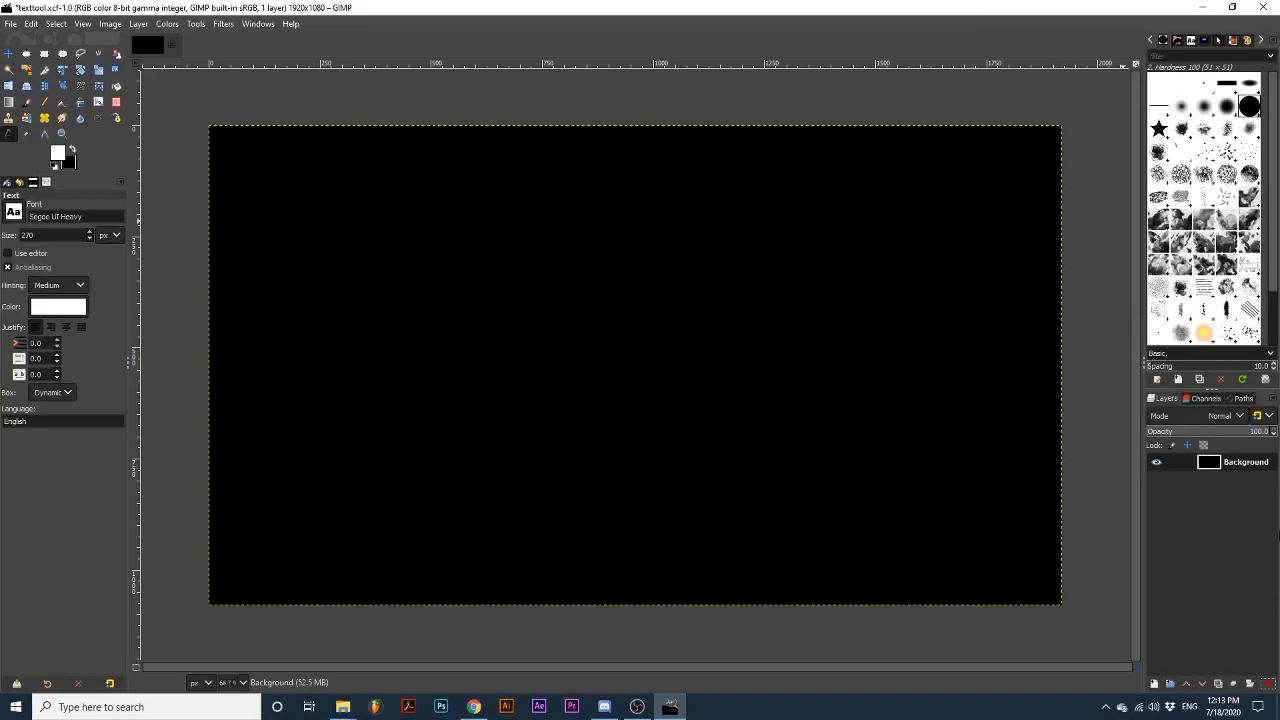
mouse_move(1224, 489)
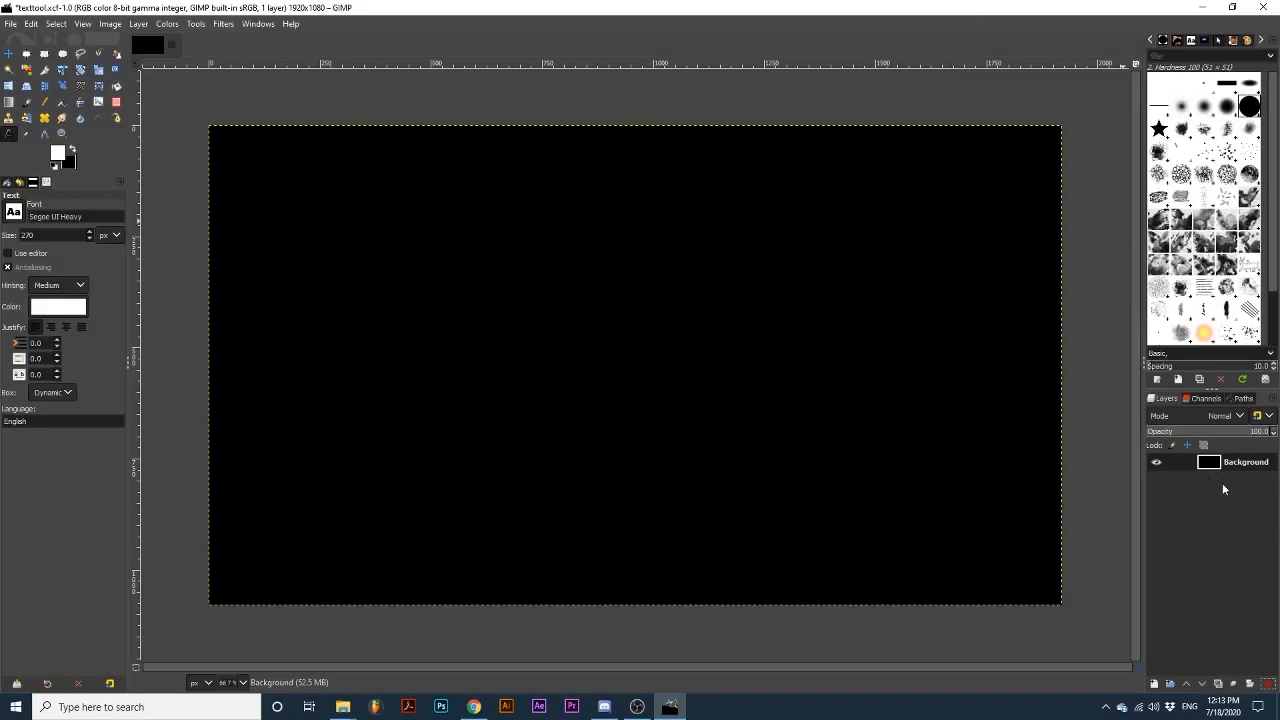
mouse_move(911, 411)
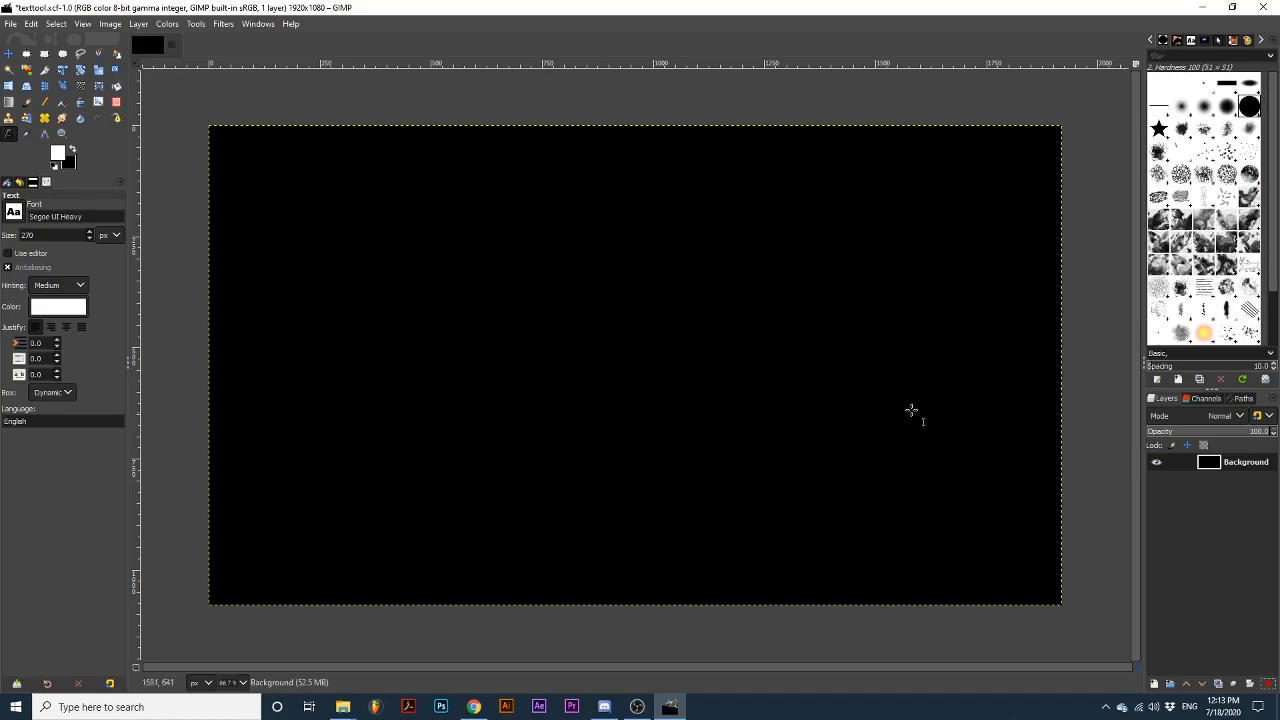
Step: Type LIQUIFY in heavy white letters inside a drawn text box and set the box to Dynamic
drag(406, 212, 831, 455)
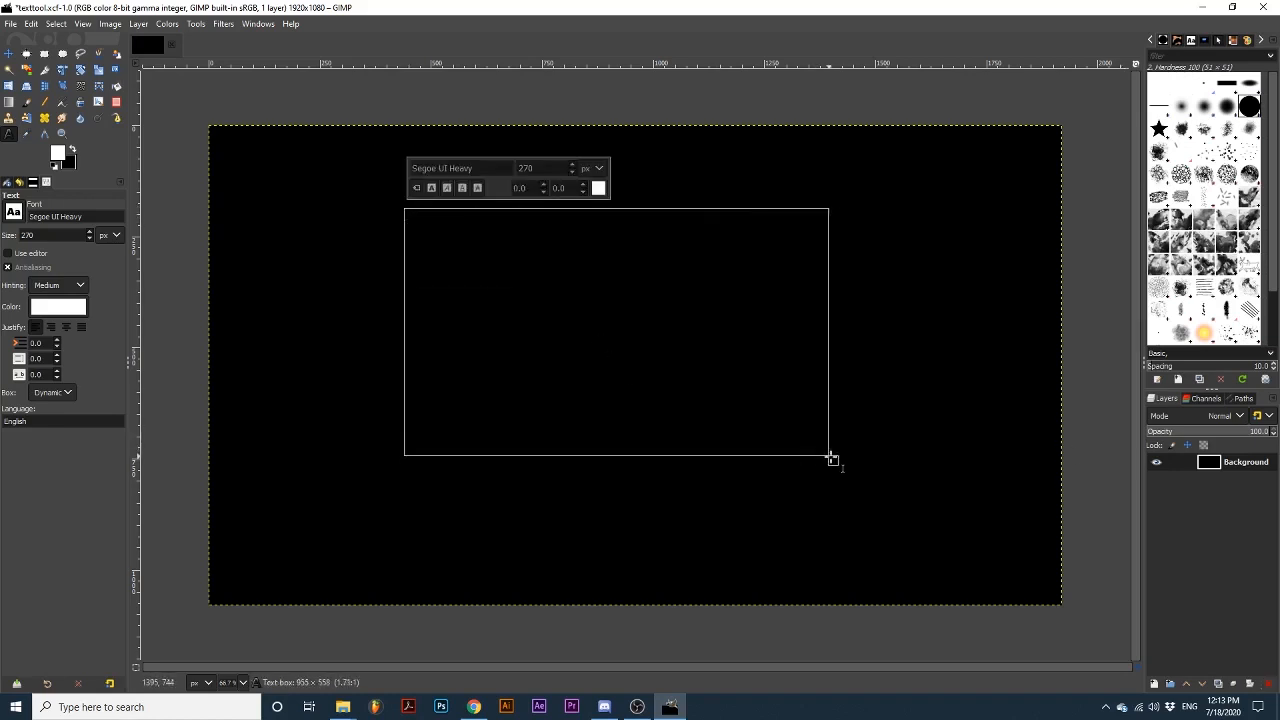
drag(833, 458, 920, 488)
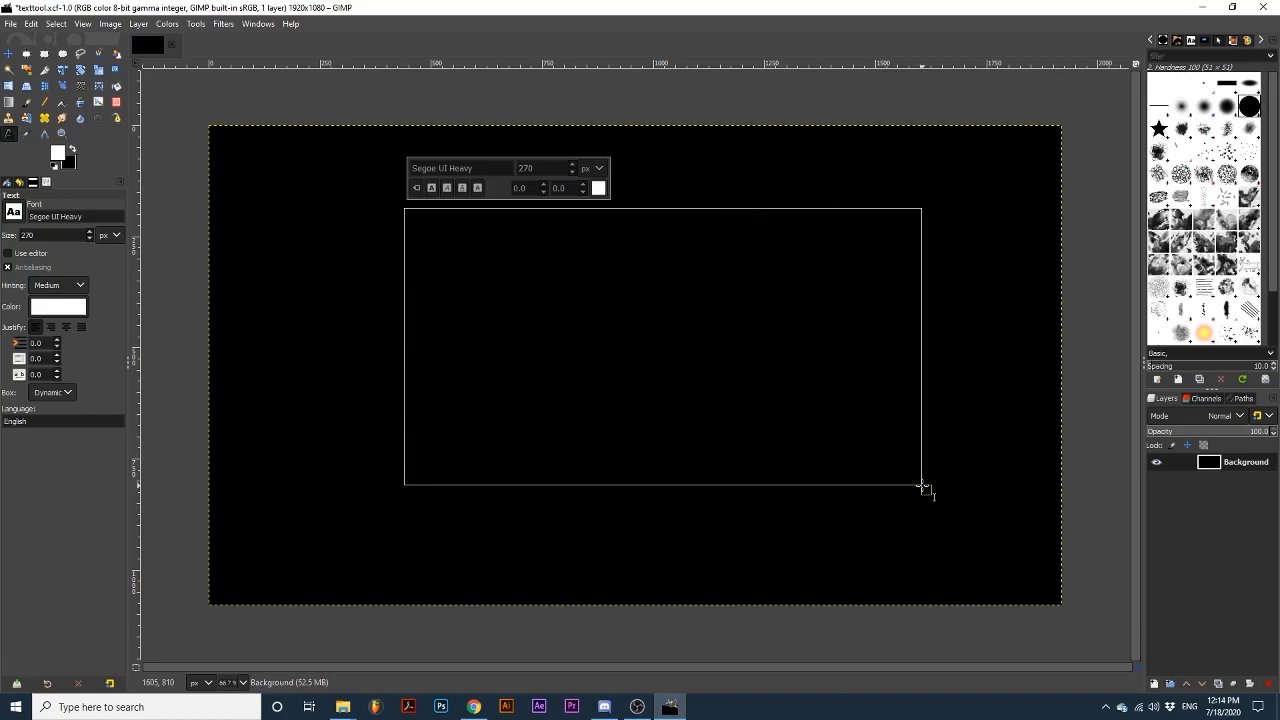
text(LIQUIFY)
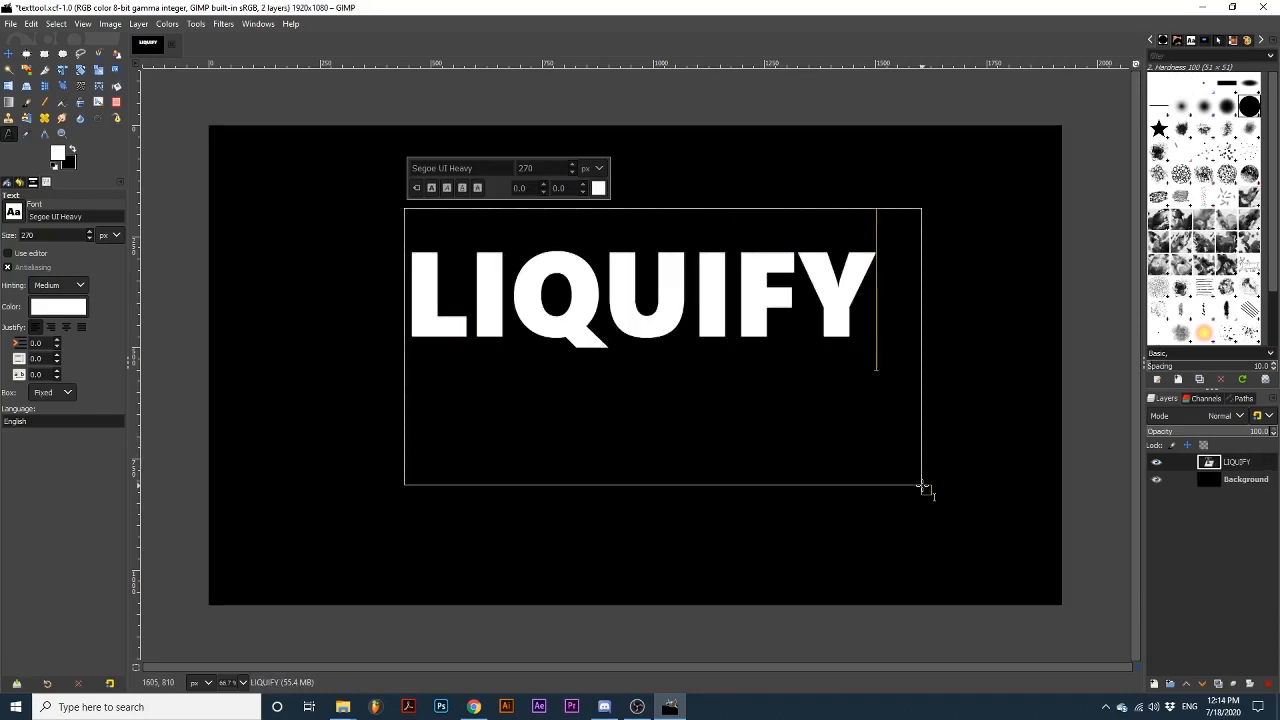
click(52, 392)
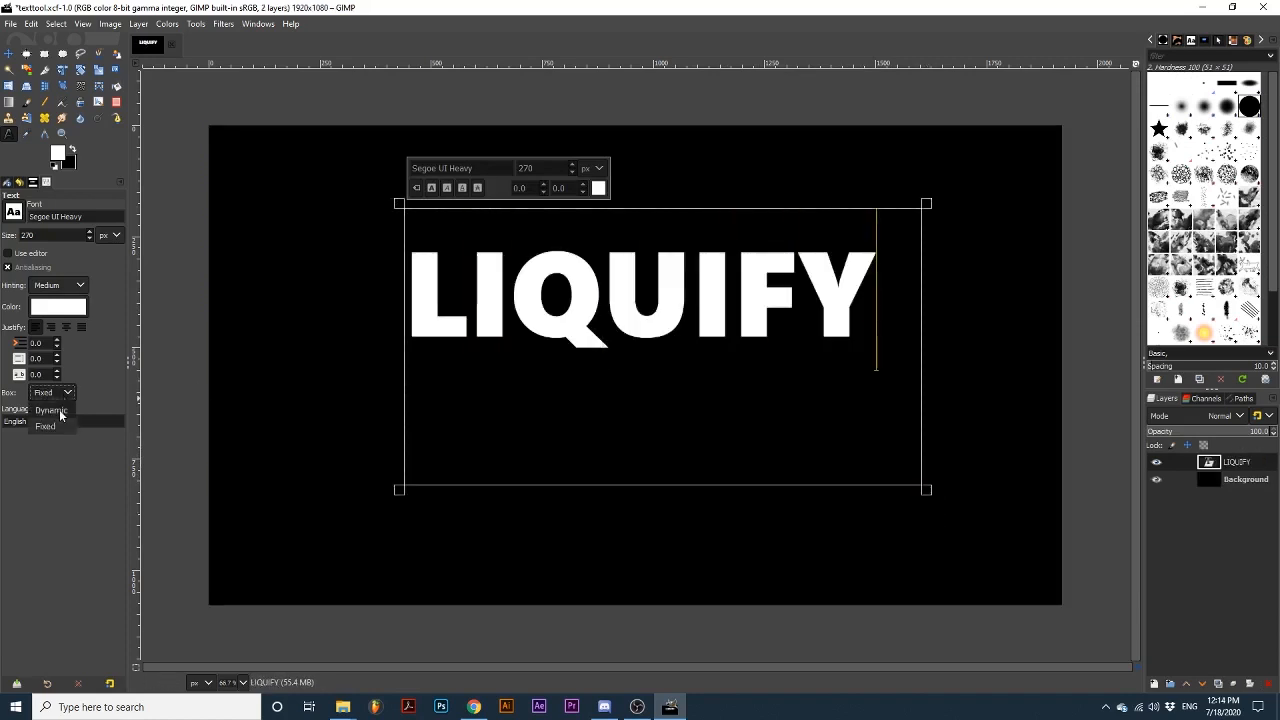
click(50, 410)
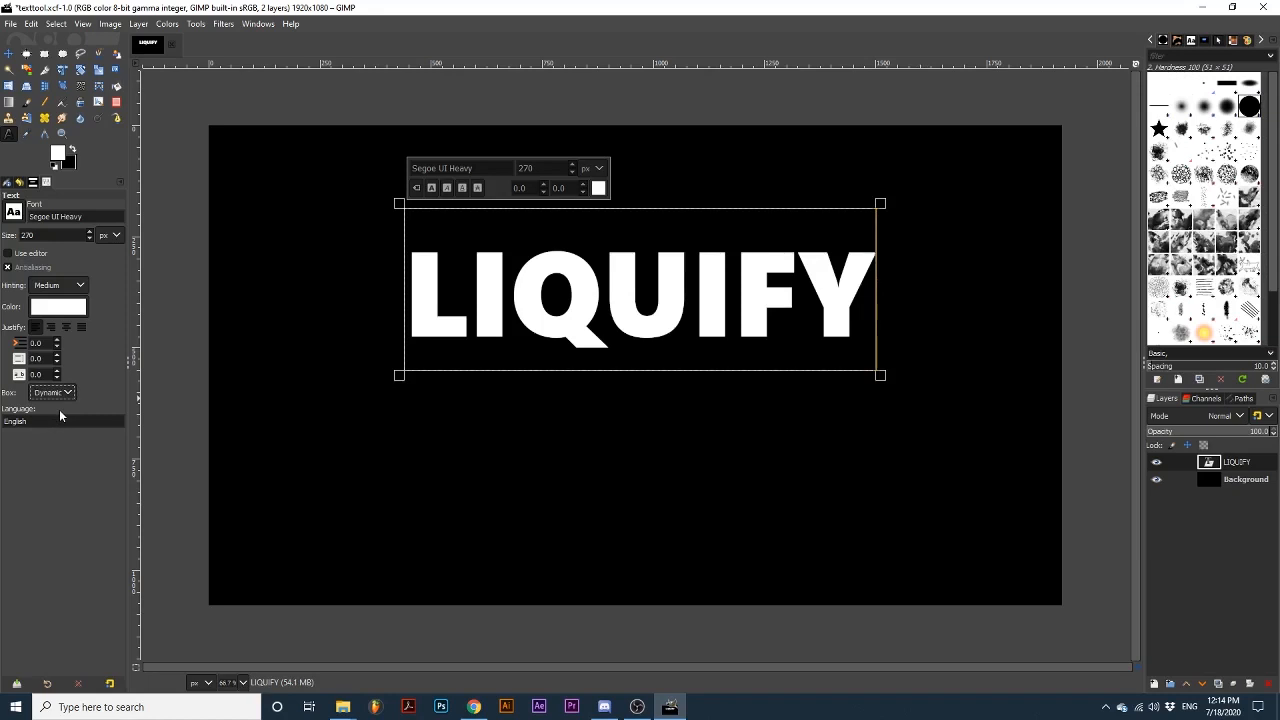
click(9, 54)
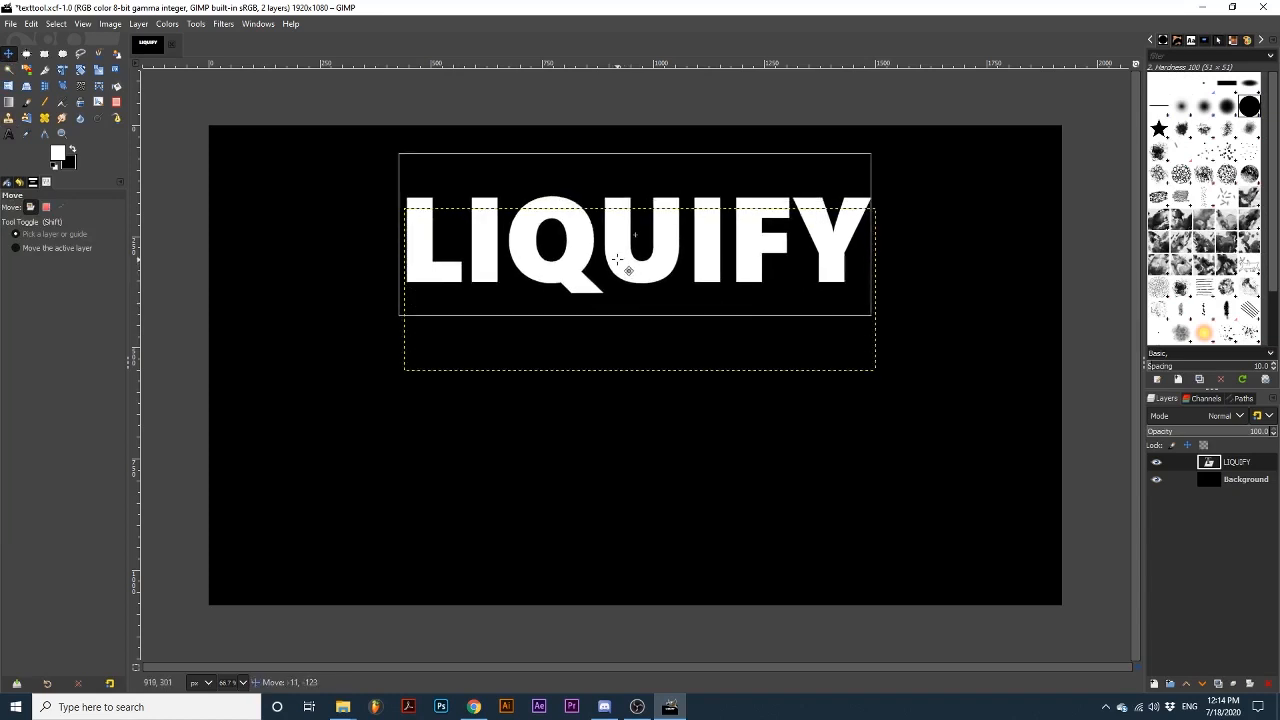
Step: Move the LIQUIFY text upward toward the top edge of the canvas
drag(635, 260, 635, 220)
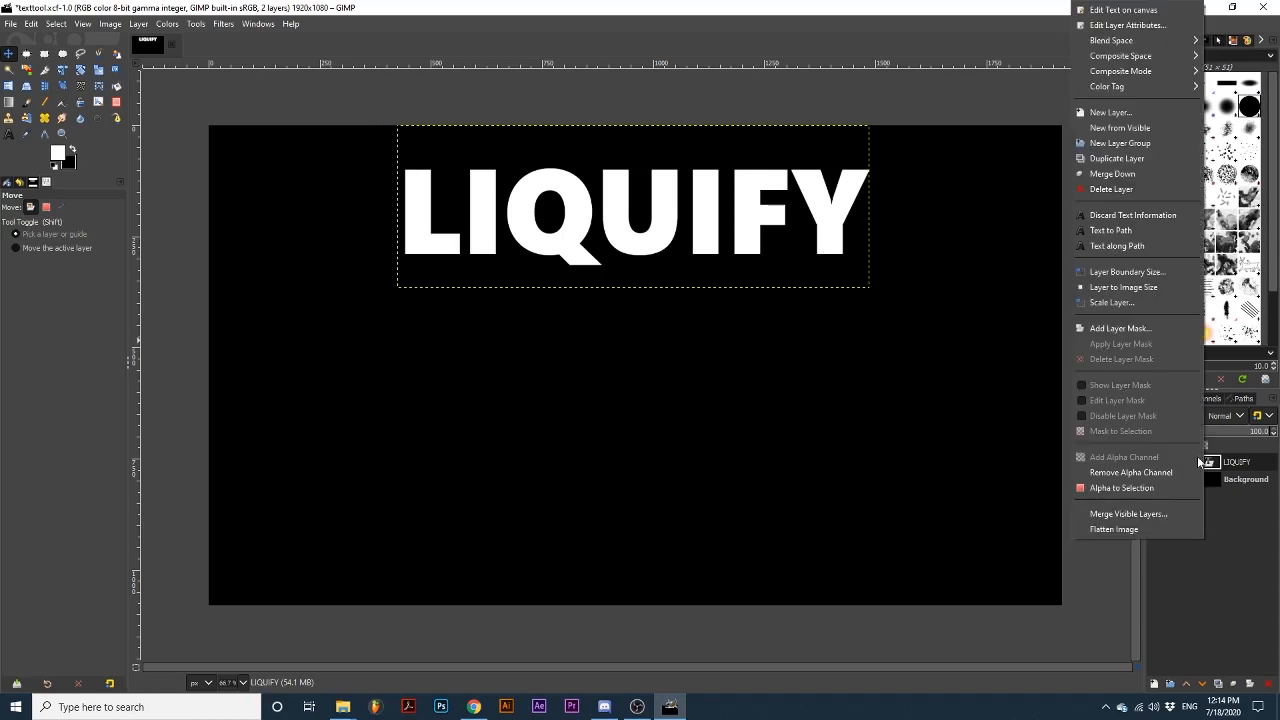
Step: Duplicate the LIQUIFY layer twice, giving LIQUIFY #1 and #2 copies
click(1116, 158)
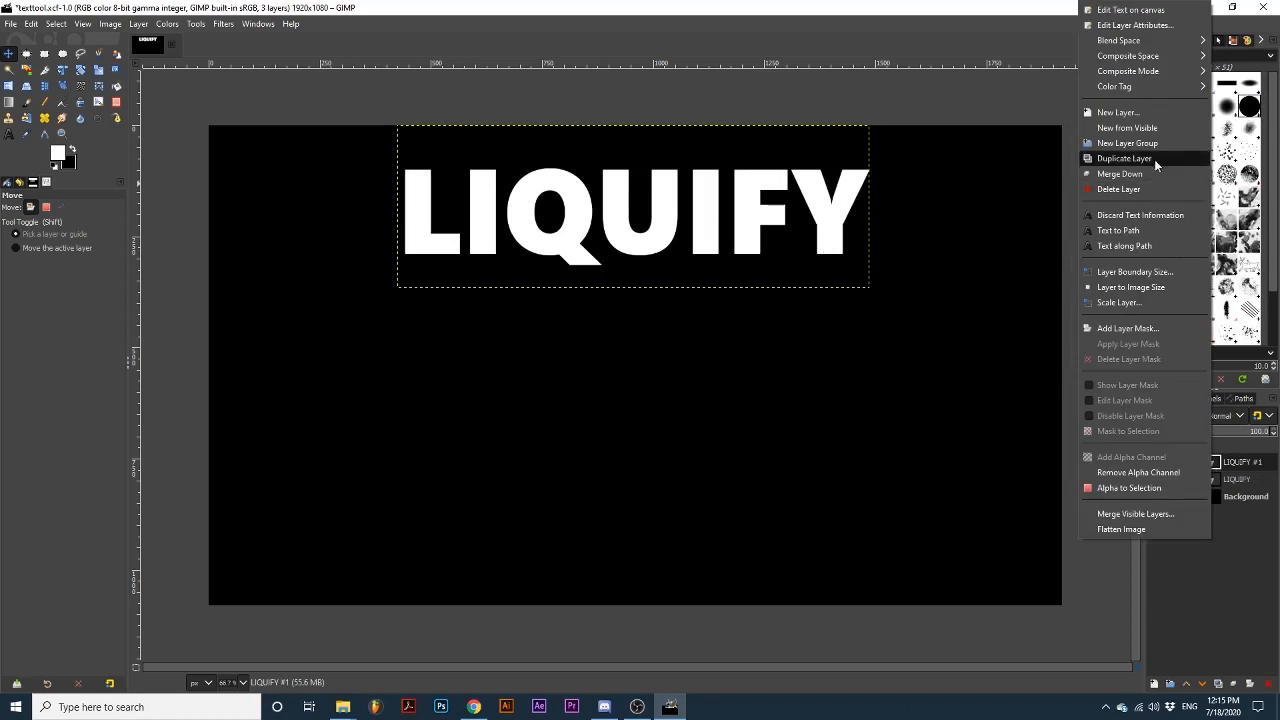
click(1124, 158)
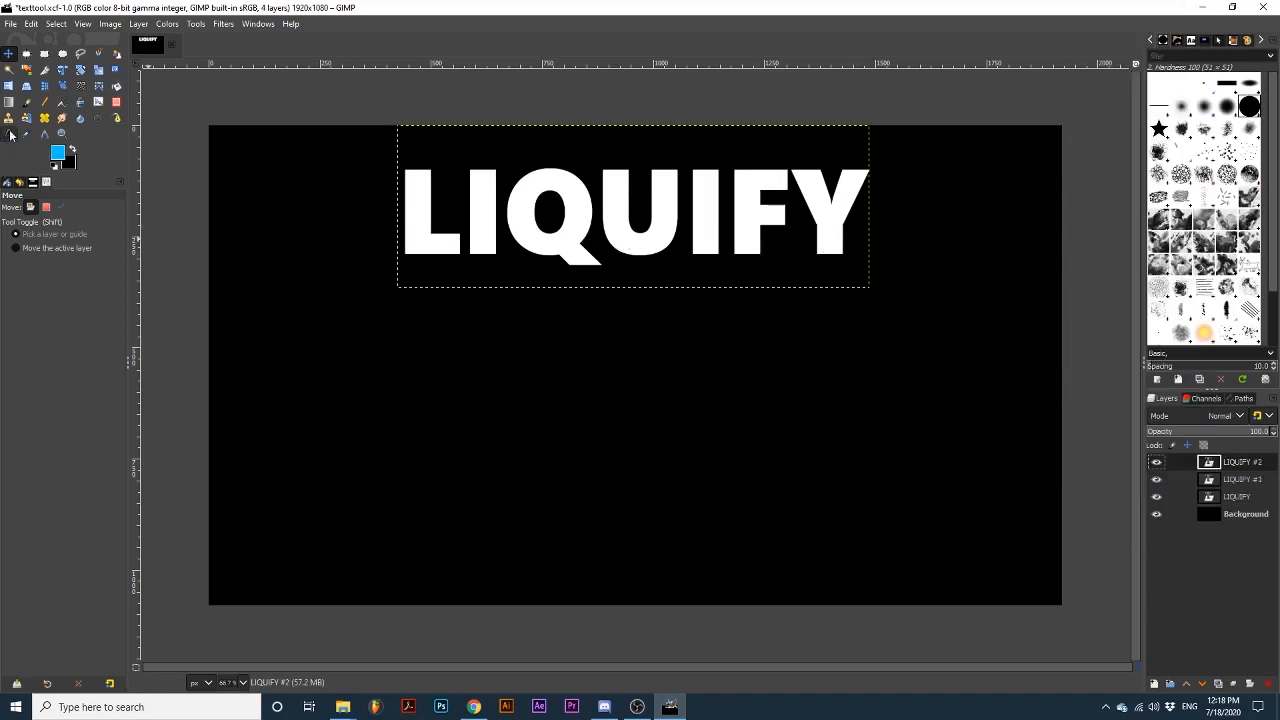
Step: Set the LIQUIFY #1 copy's text colour to light blue (00c1ff)
click(11, 132)
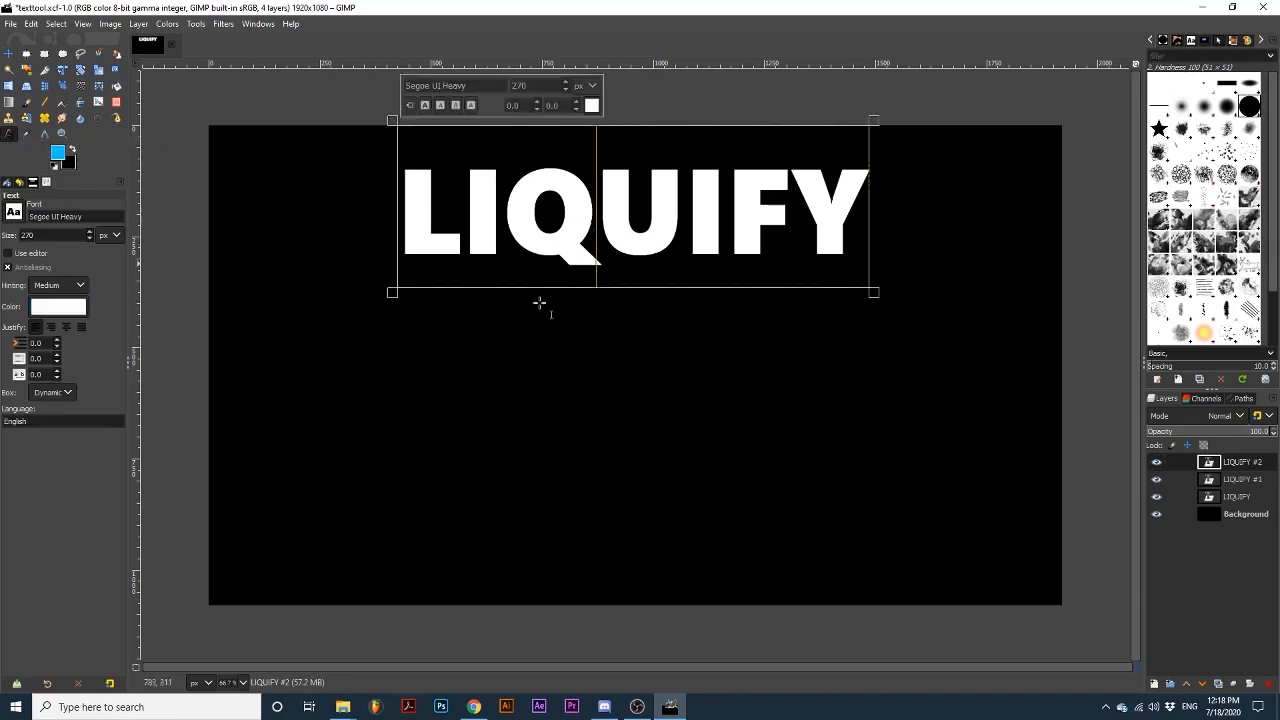
mouse_move(478, 421)
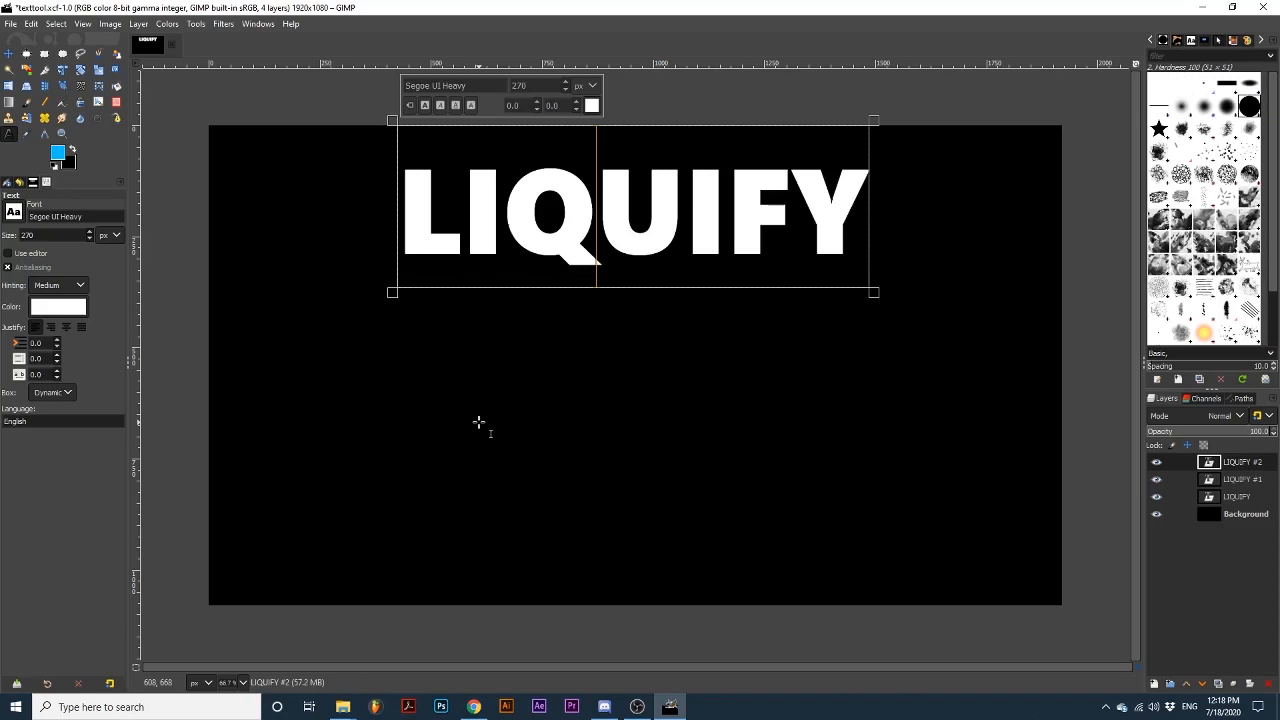
mouse_move(581, 238)
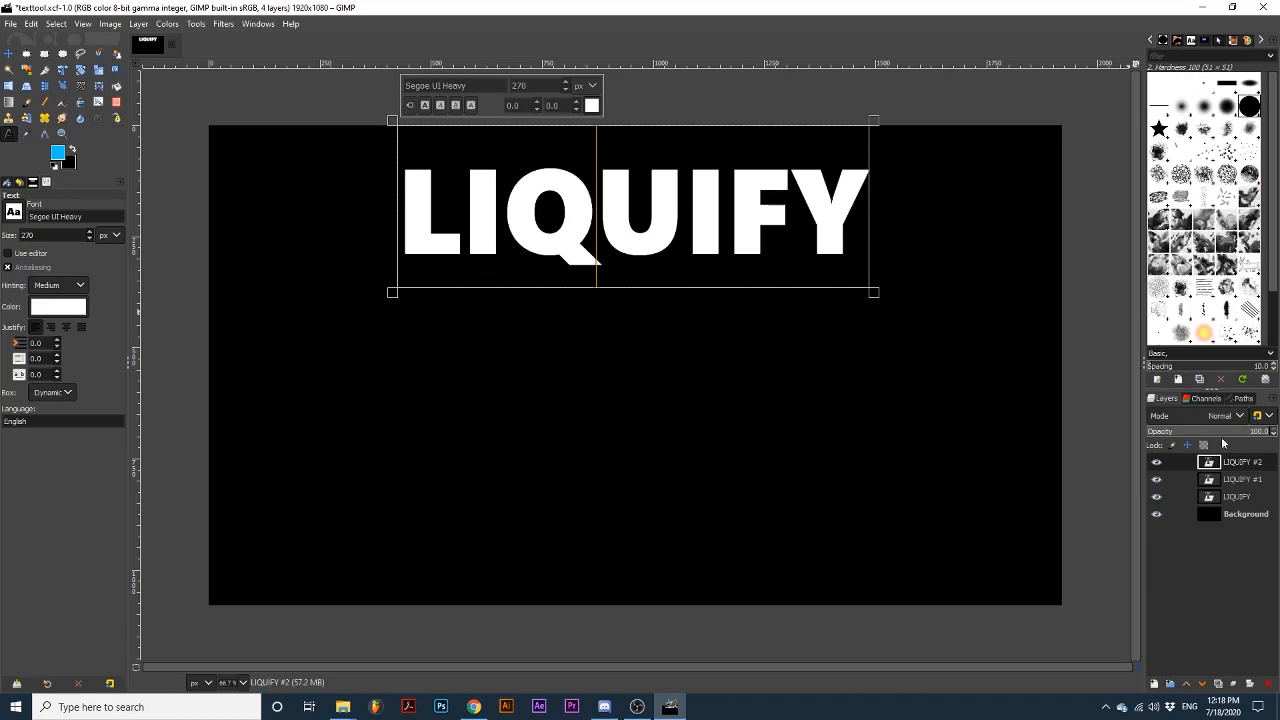
click(1235, 479)
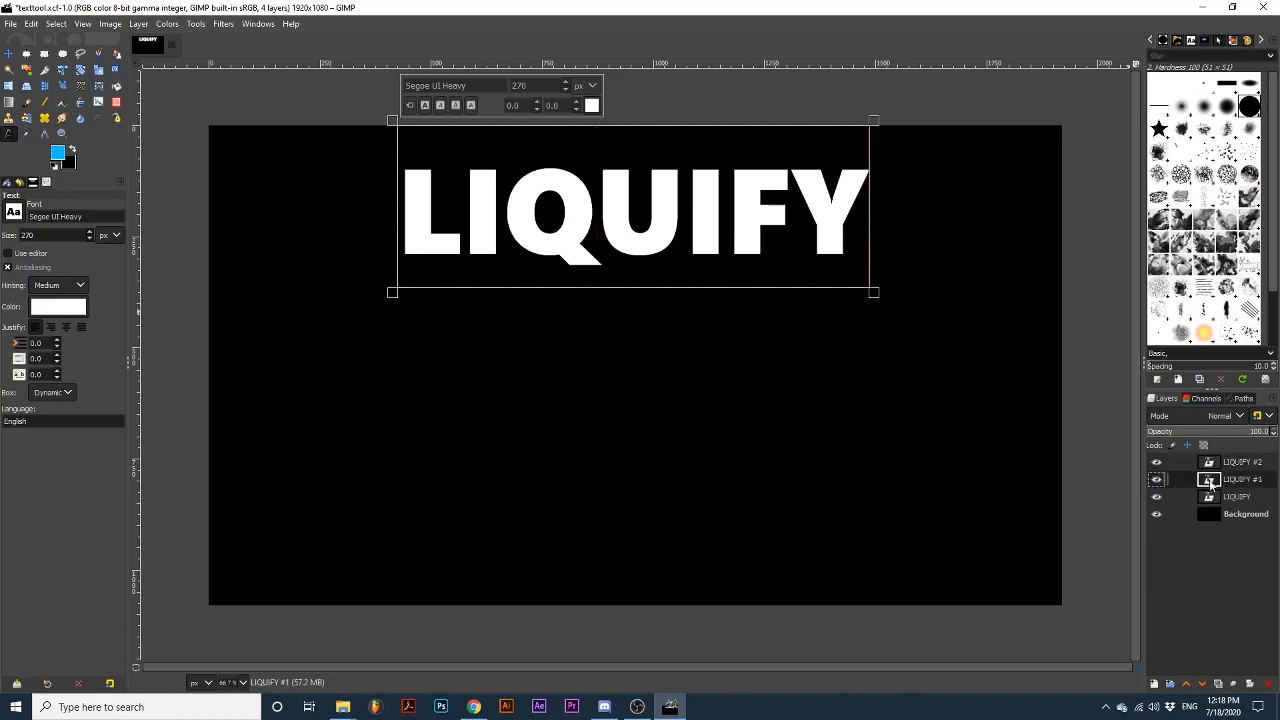
click(57, 306)
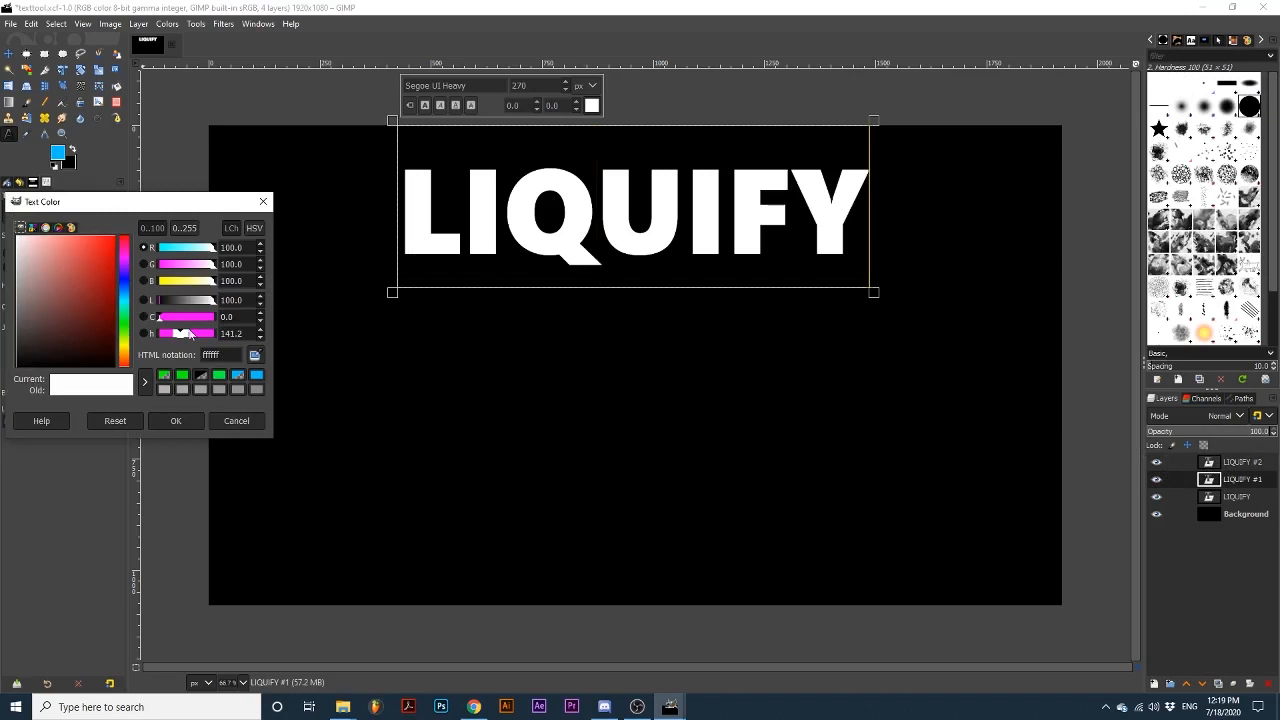
click(256, 375)
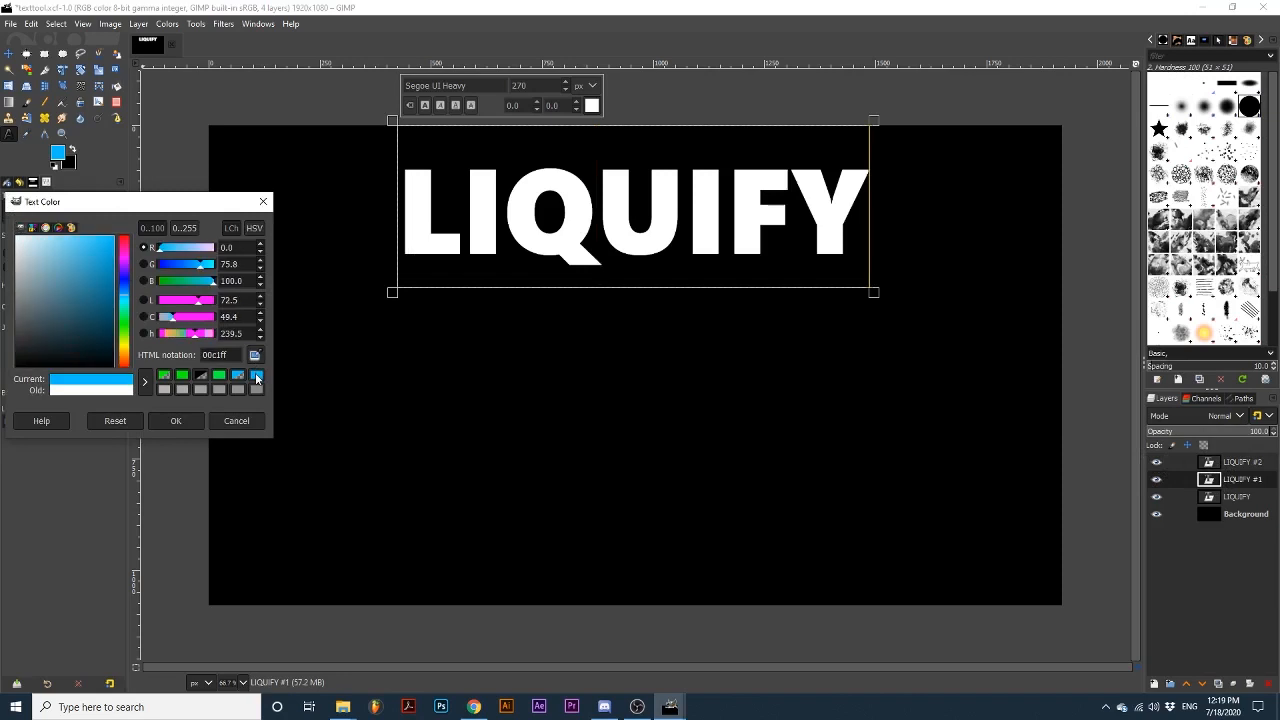
click(175, 420)
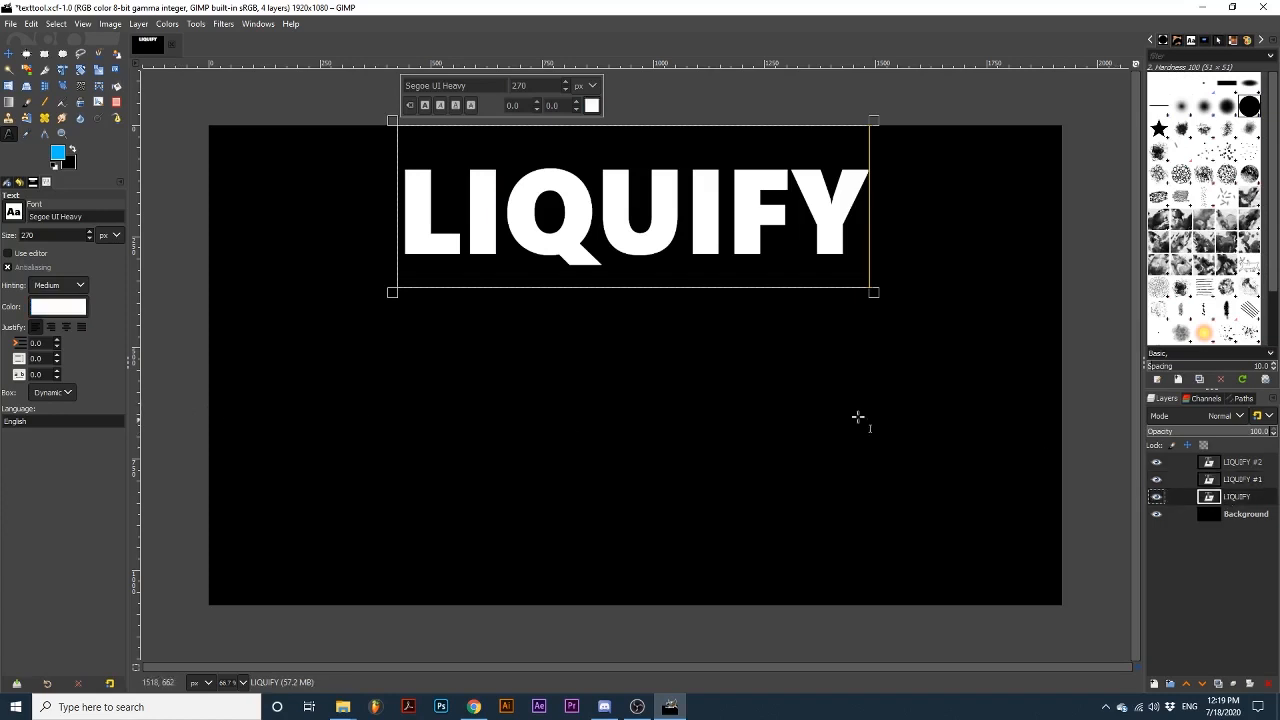
Step: Set the original LIQUIFY layer's text colour to dark blue (002df9), toggling upper layers to check
click(58, 306)
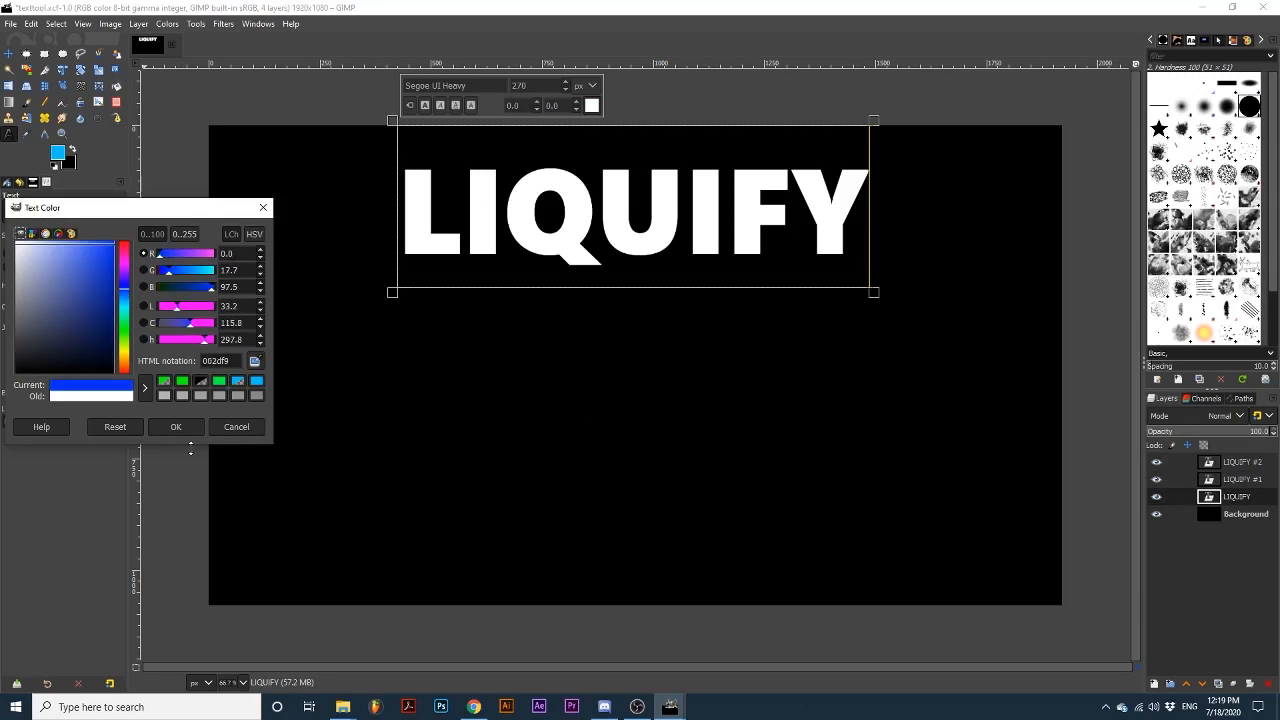
click(175, 427)
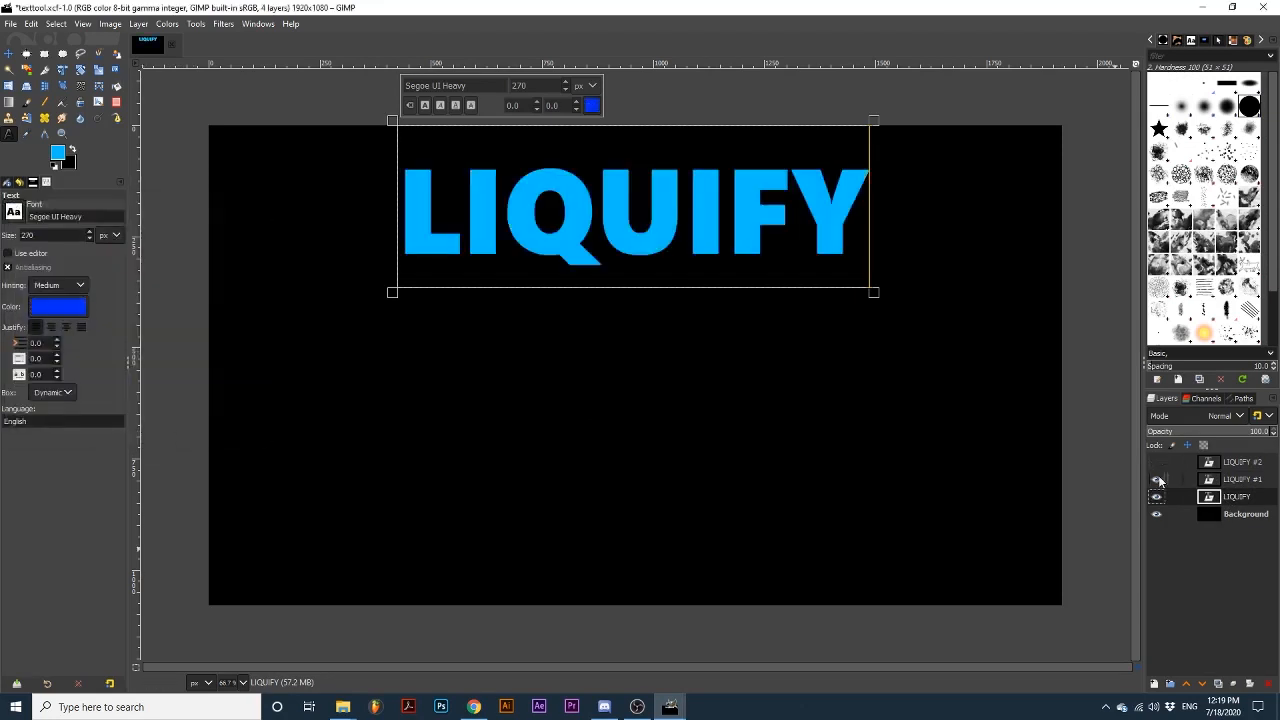
click(1157, 496)
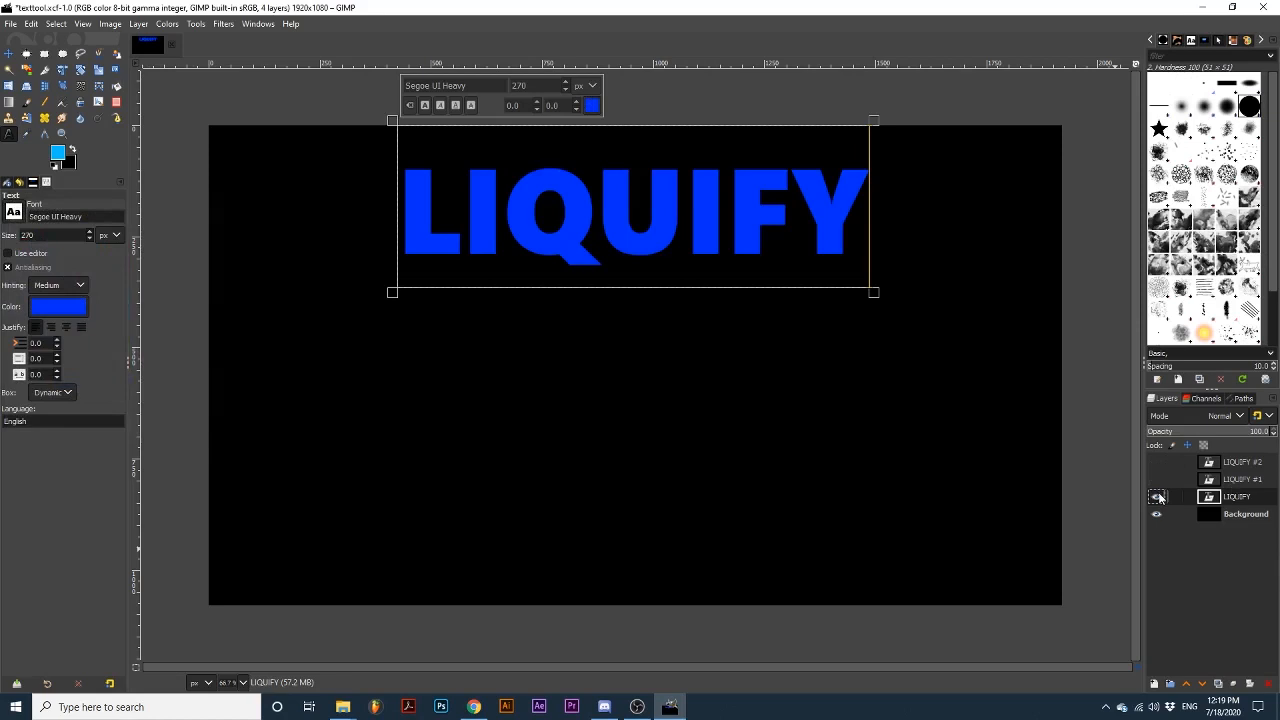
click(1157, 462)
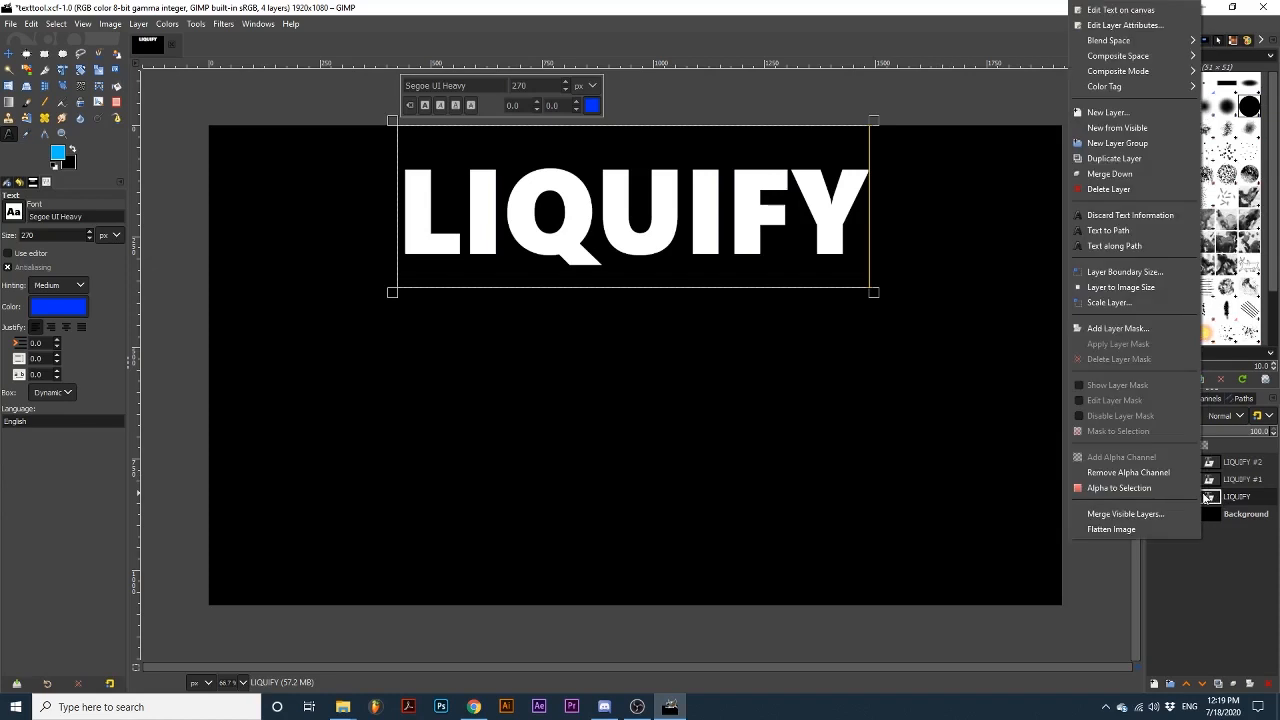
mouse_move(1133, 287)
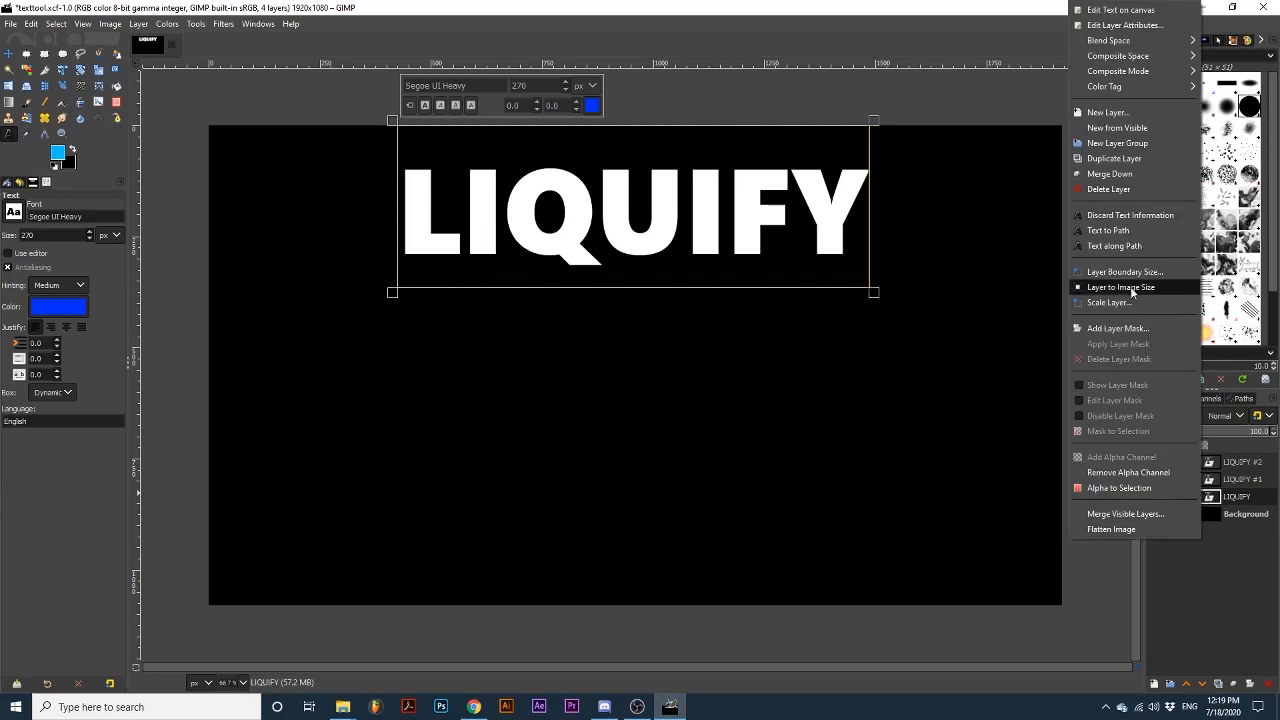
Step: Apply Layer to Image Size to the LIQUIFY, #1 and #2 text layers
click(1120, 287)
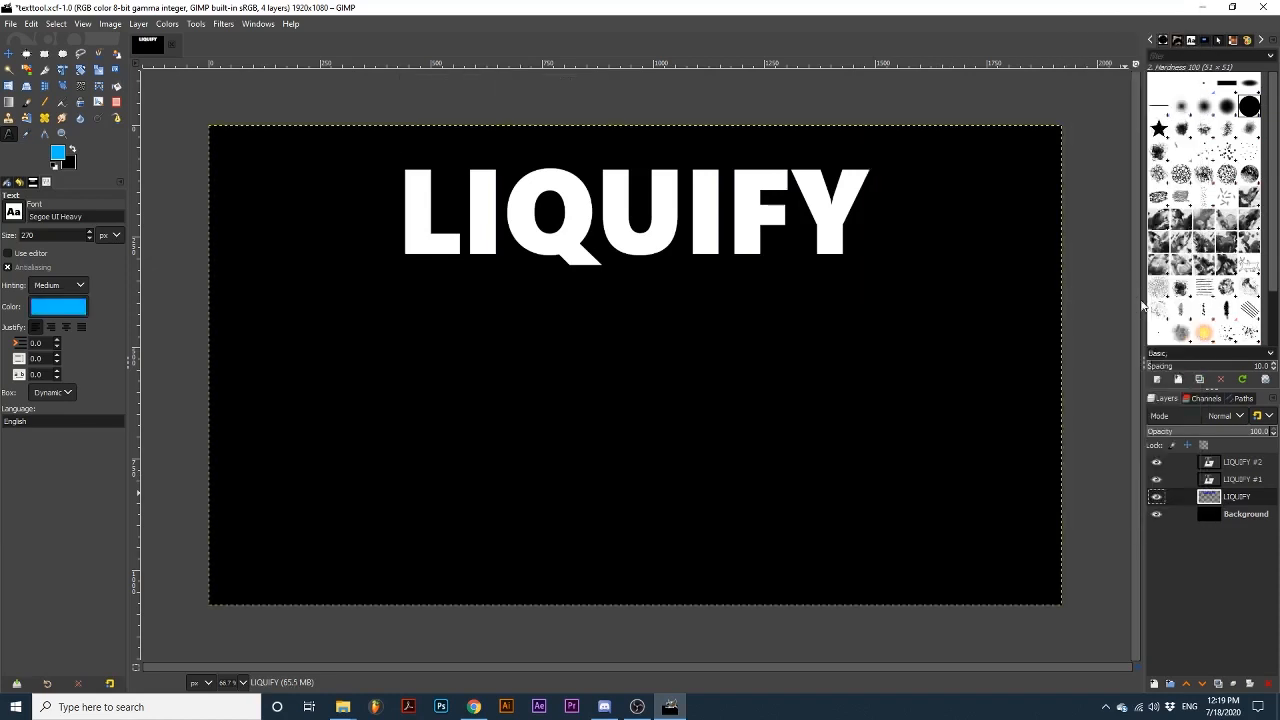
mouse_move(1055, 125)
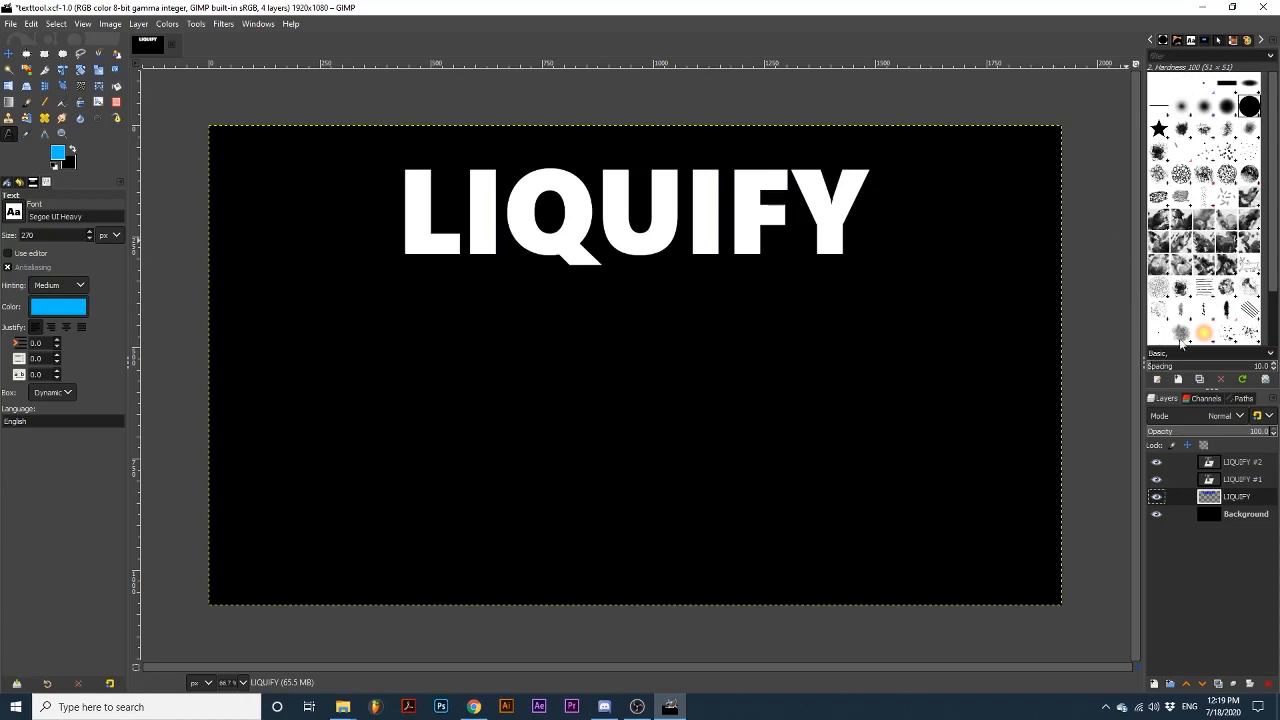
click(1240, 479)
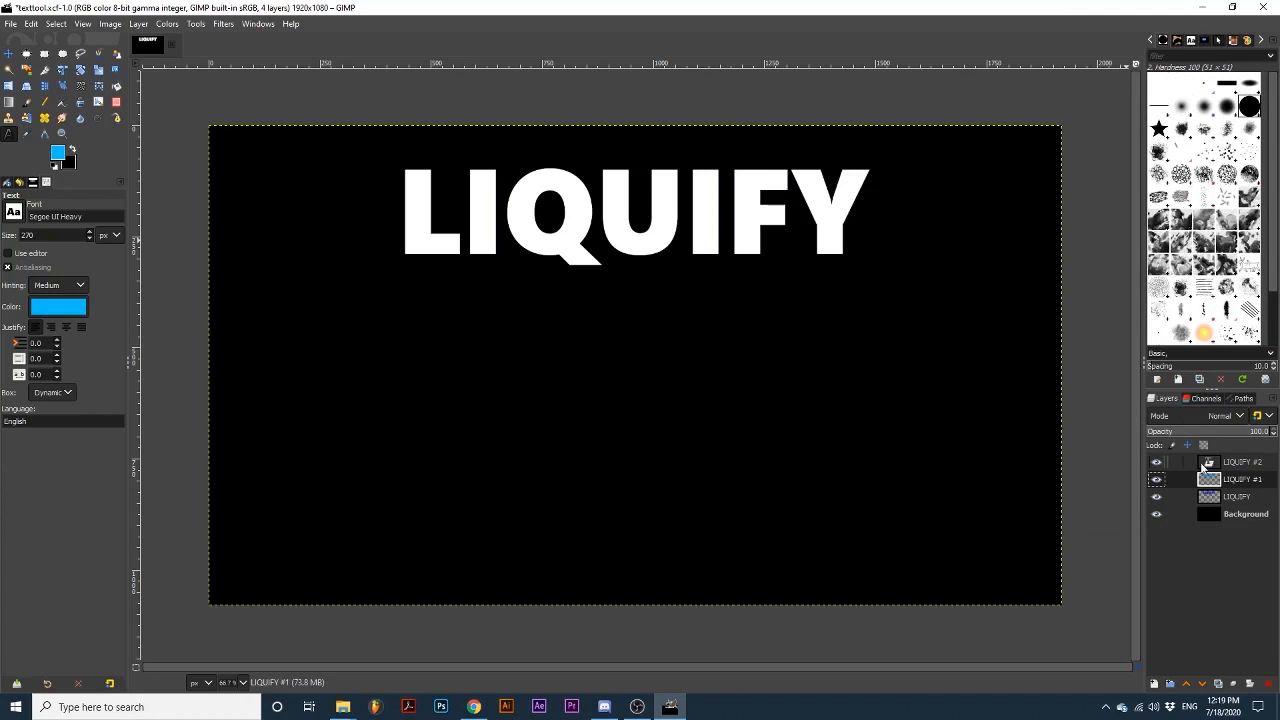
click(1238, 461)
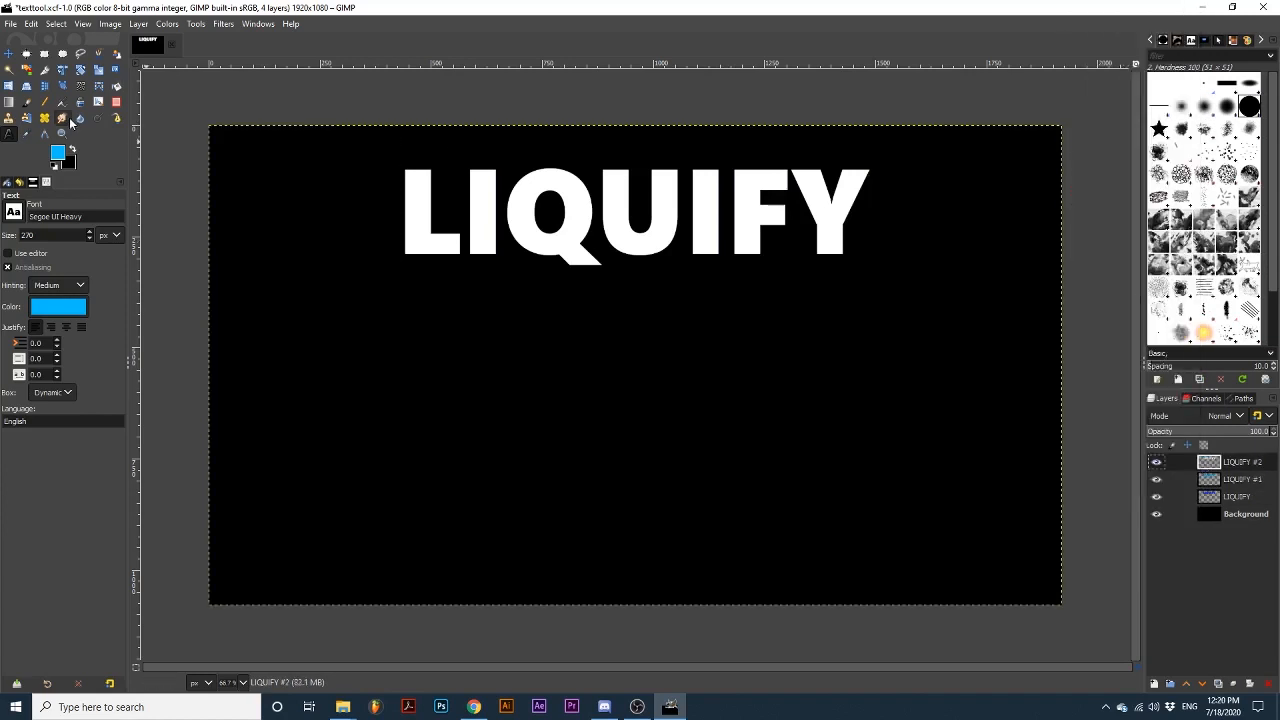
Step: Activate the Smudge tool on the bottom LIQUIFY layer, enlarging the brush
click(62, 118)
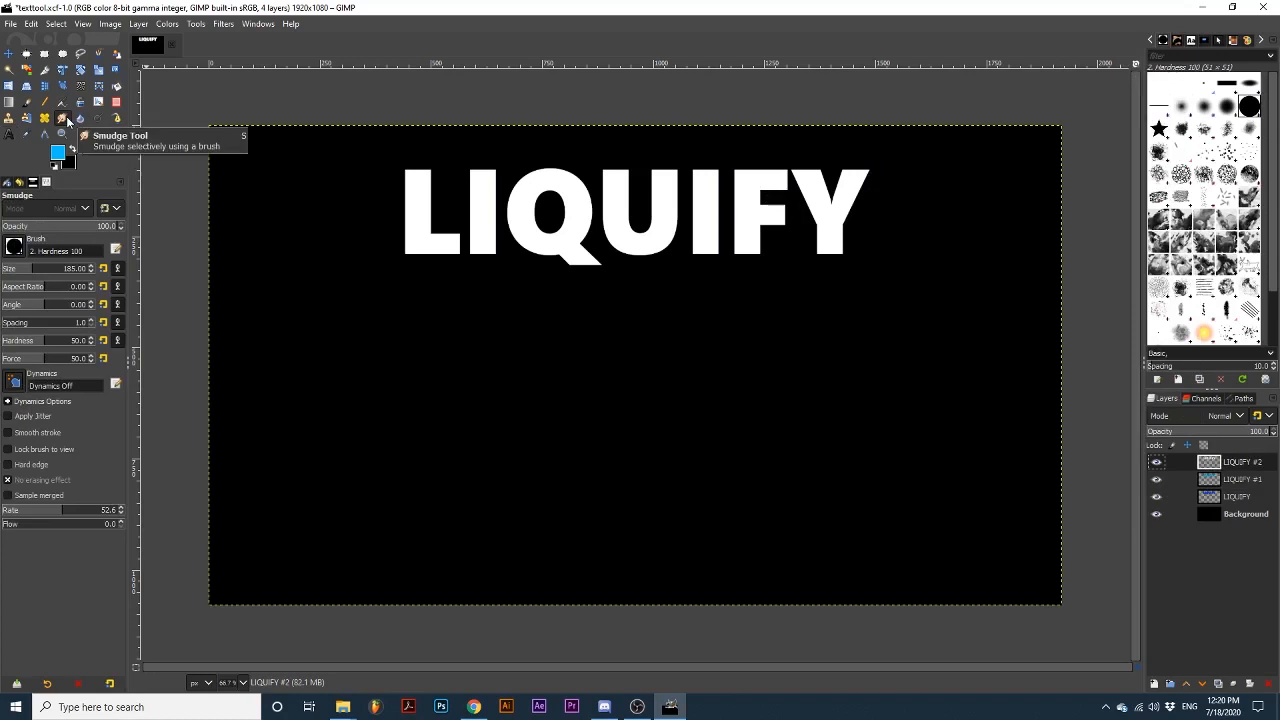
click(1238, 497)
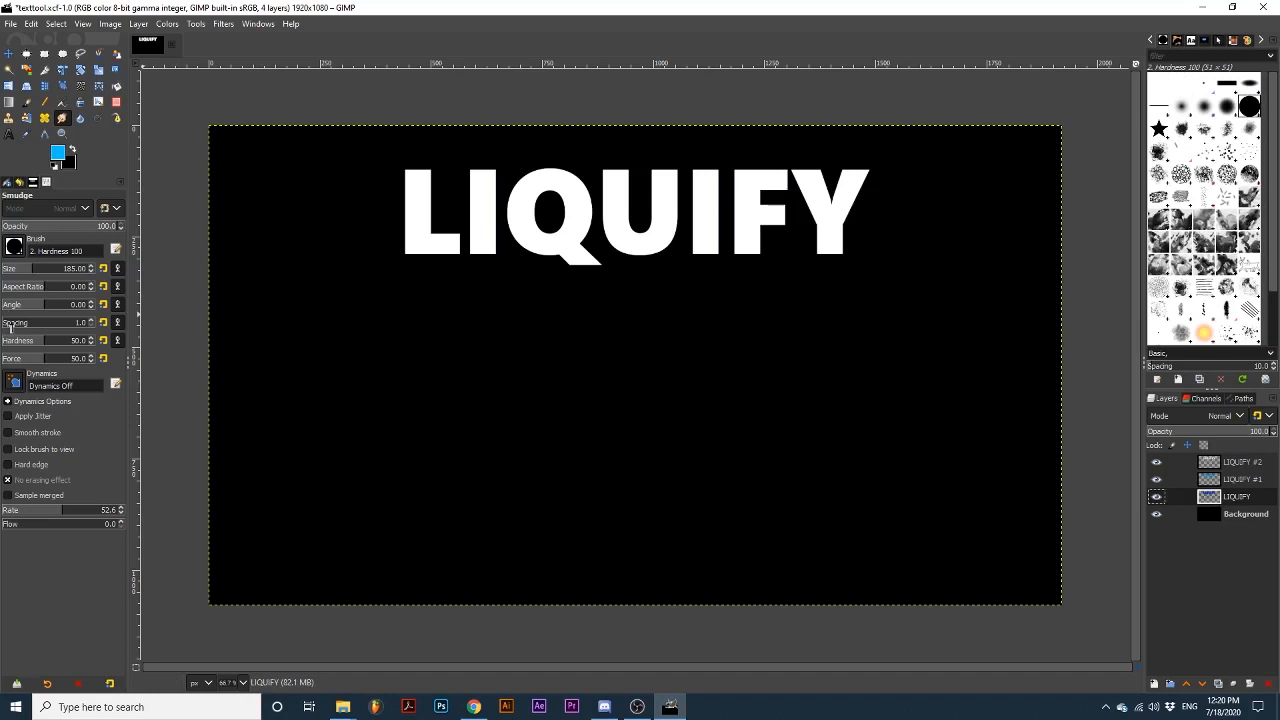
mouse_move(25, 322)
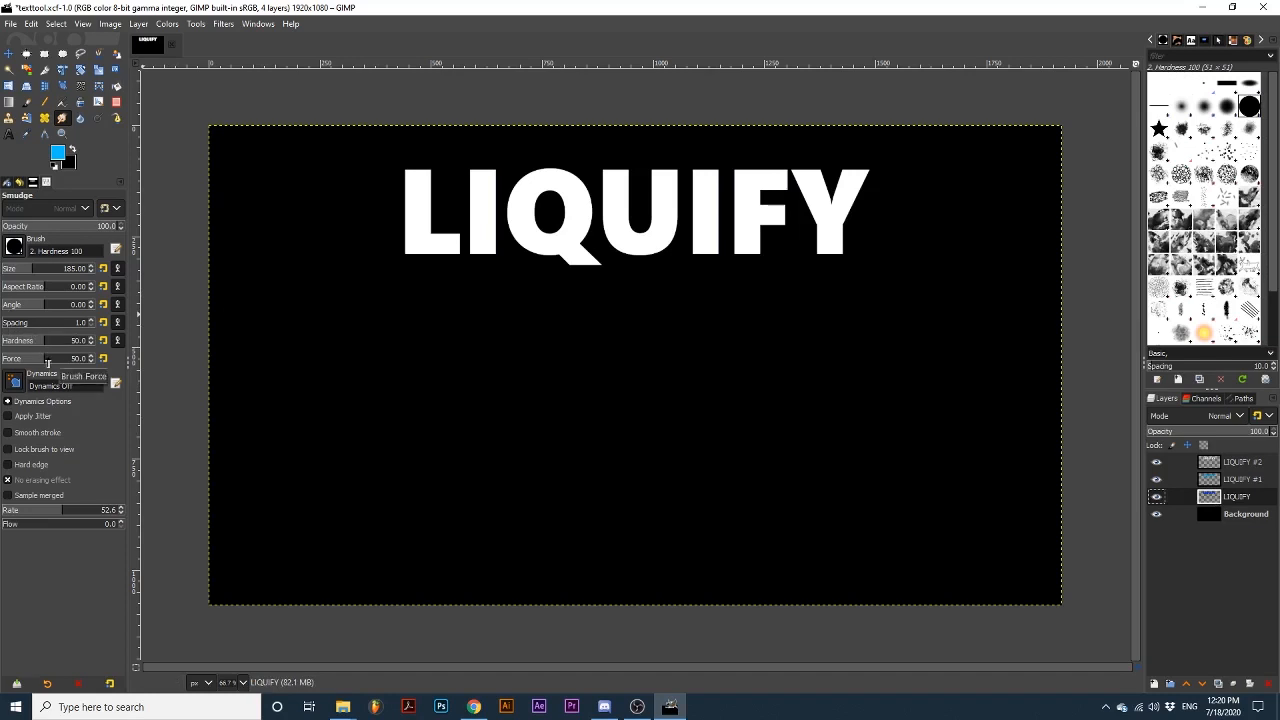
mouse_move(62, 489)
text(333)
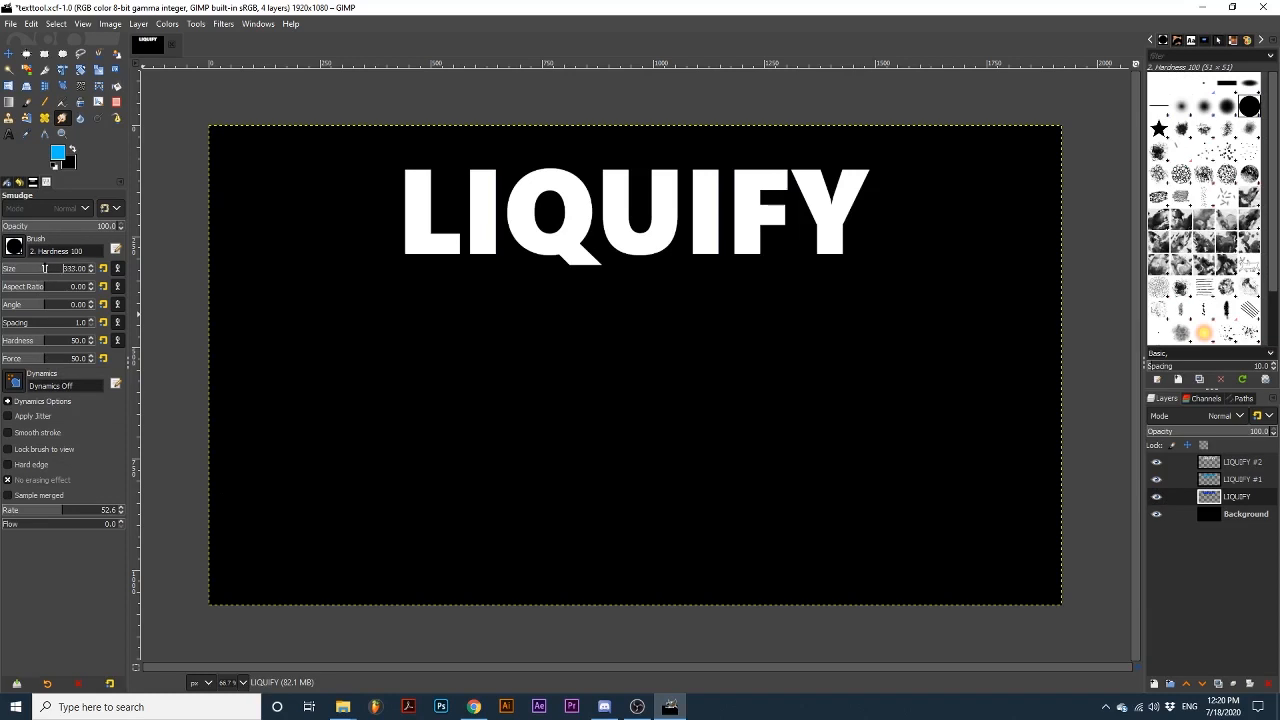
mouse_move(589, 305)
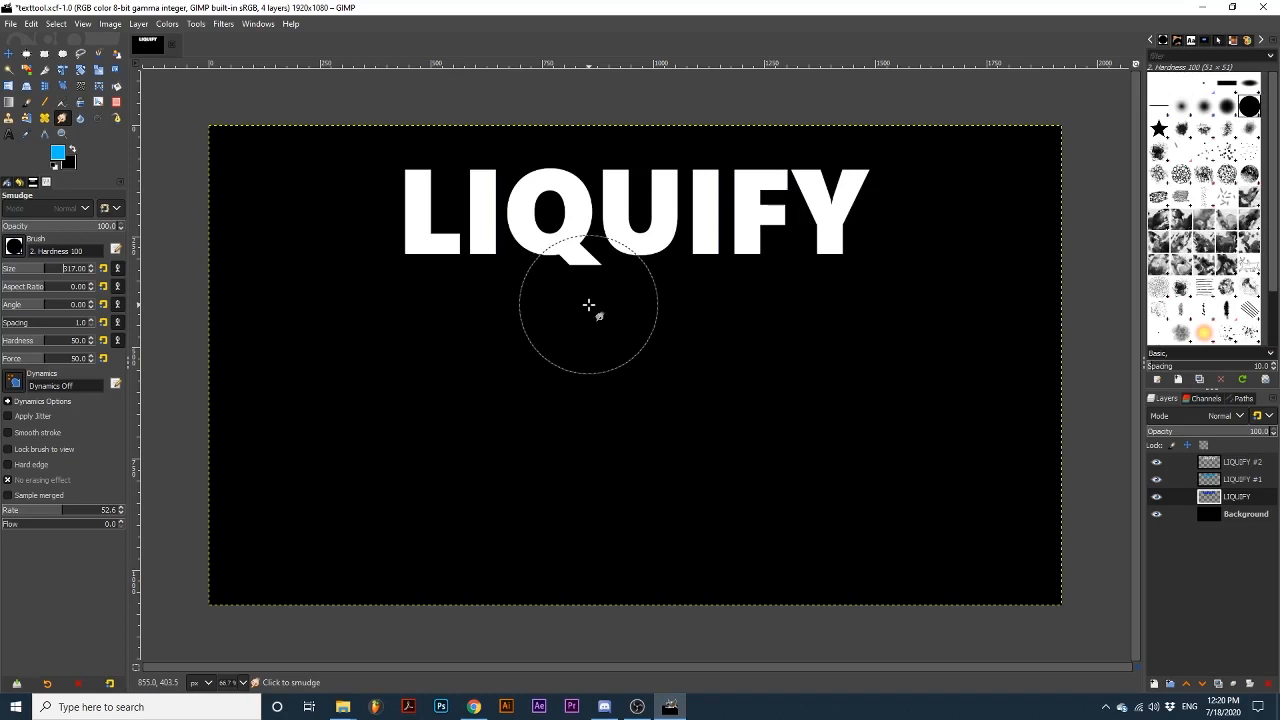
Step: Smudge dark blue drips down beneath the L, I, Q, U, I and F letters
drag(588, 305, 458, 224)
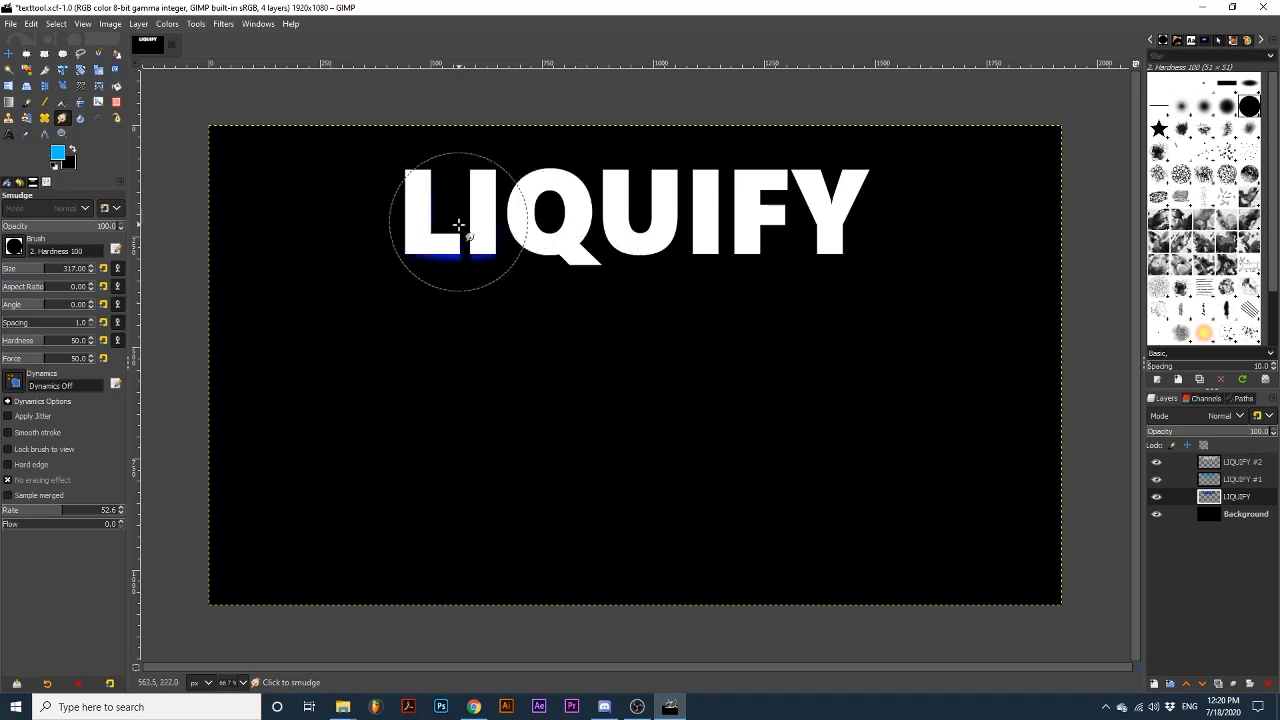
drag(460, 225, 532, 320)
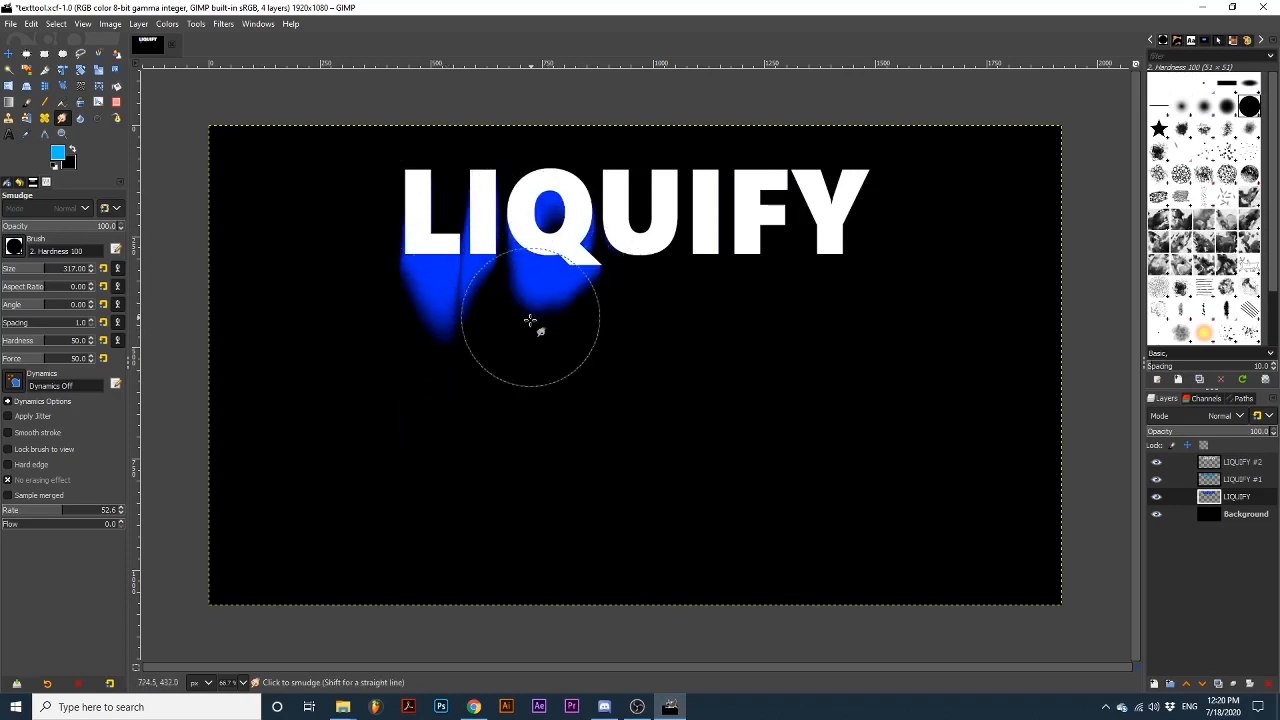
drag(530, 320, 628, 333)
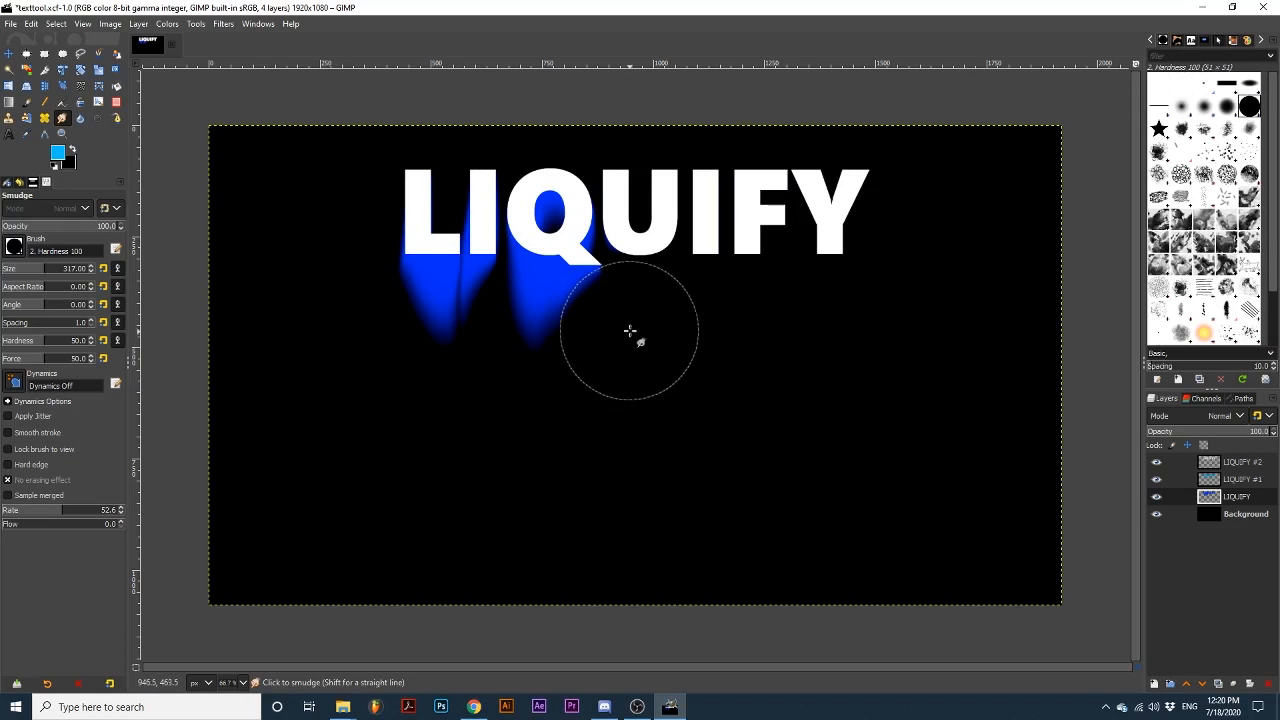
drag(629, 331, 624, 287)
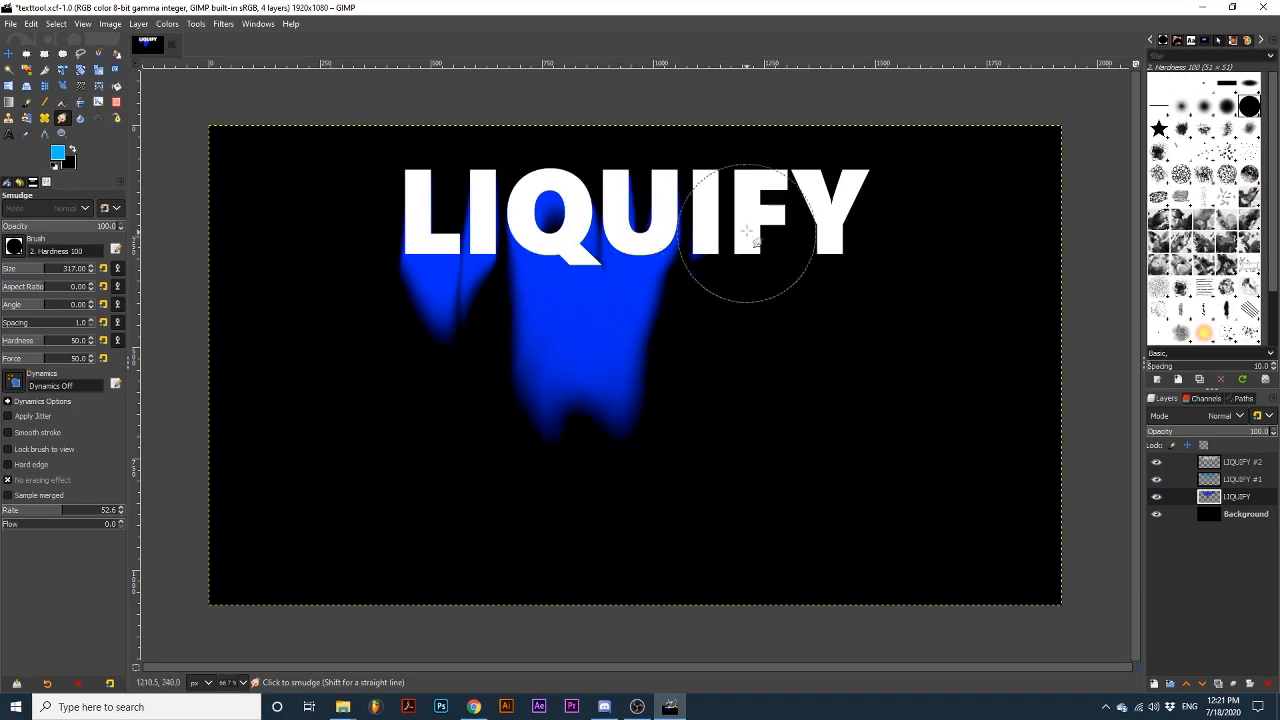
drag(745, 230, 595, 285)
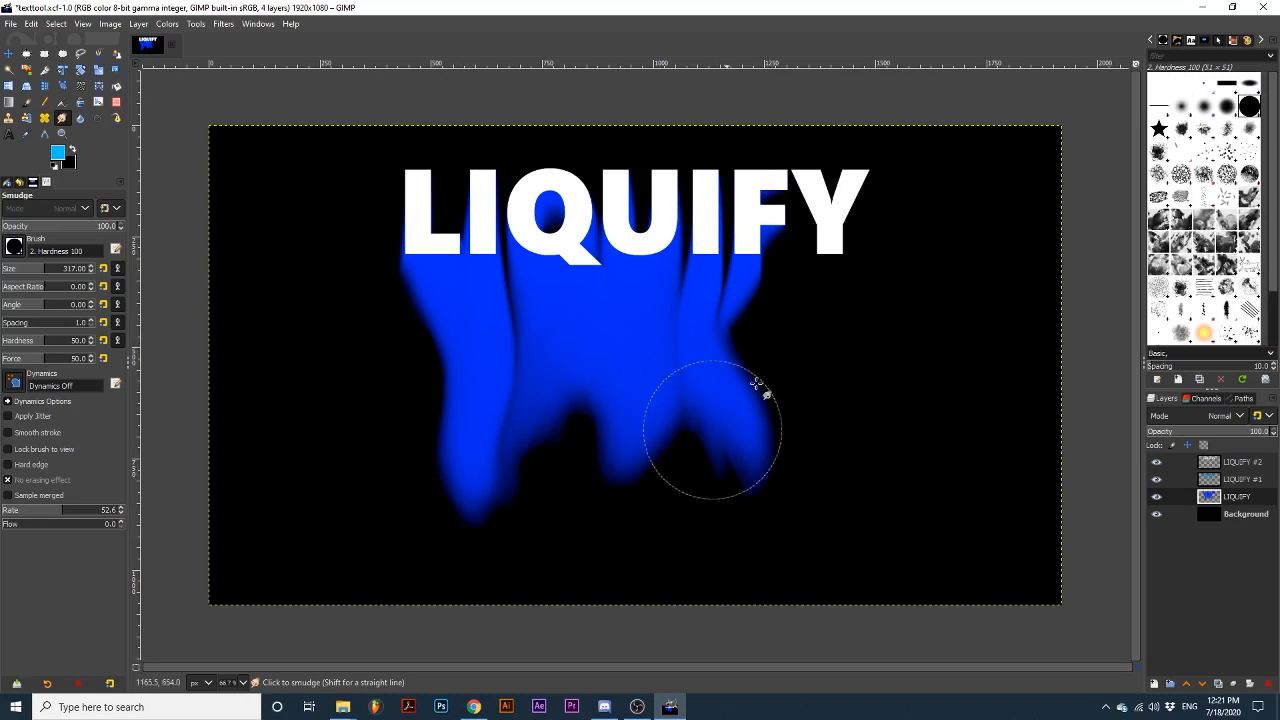
Step: Pull long blue drips under the right-hand letters and even out their bottoms
drag(713, 430, 728, 285)
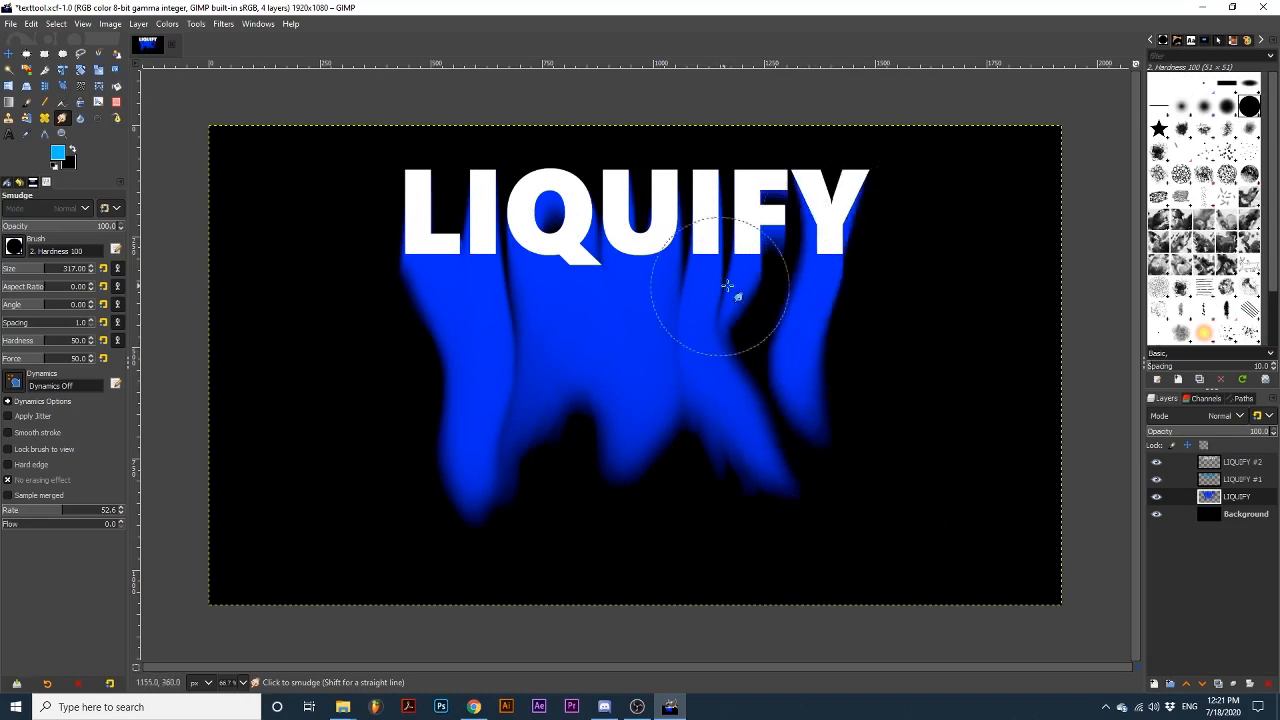
drag(728, 285, 778, 512)
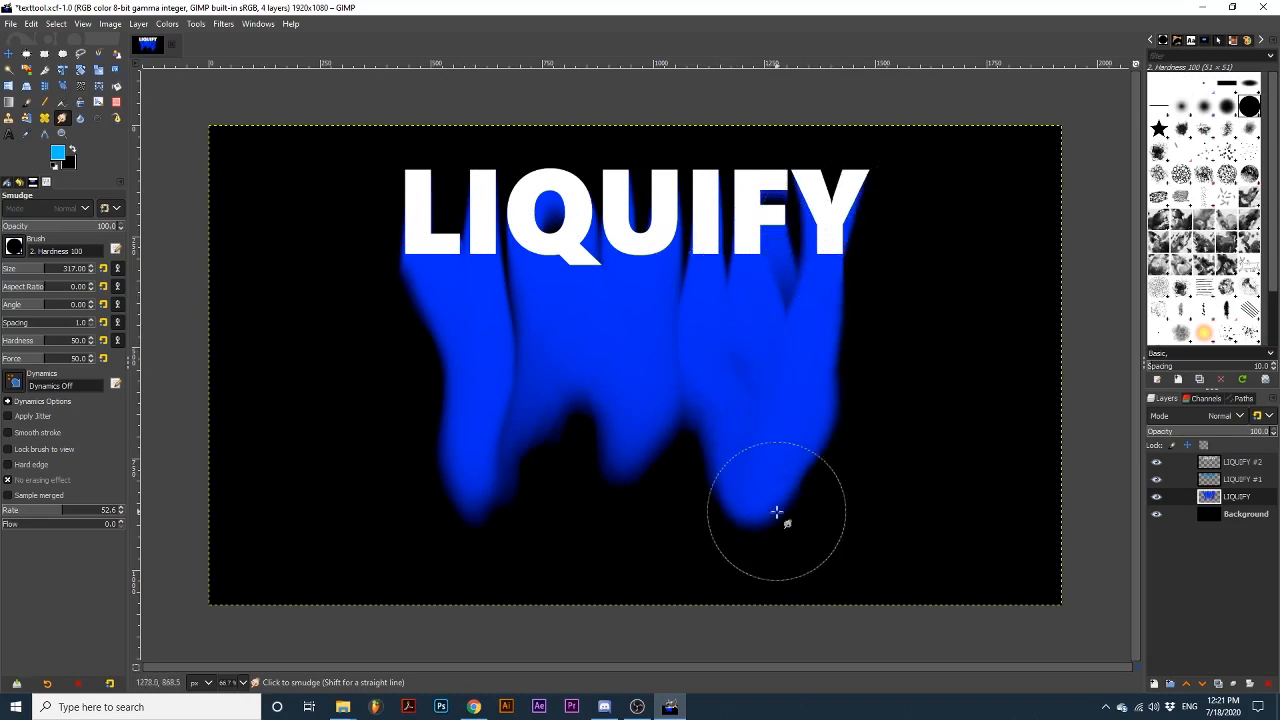
drag(777, 512, 815, 398)
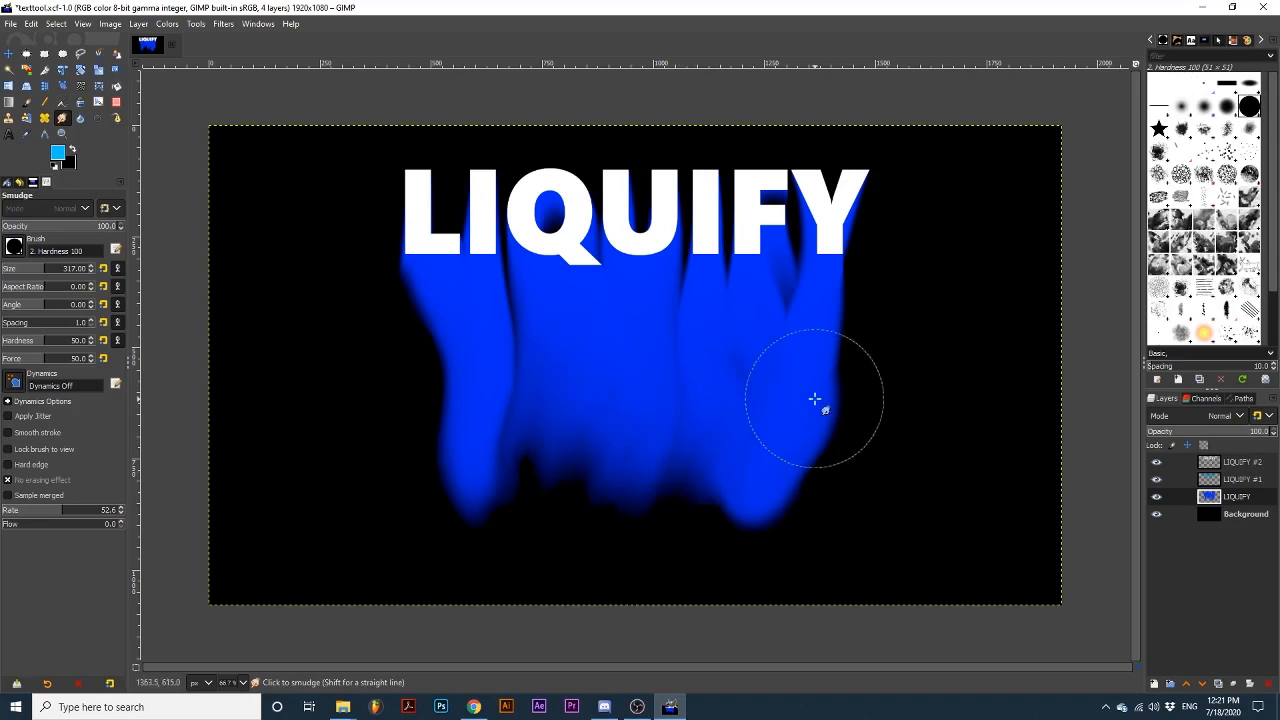
drag(815, 398, 663, 588)
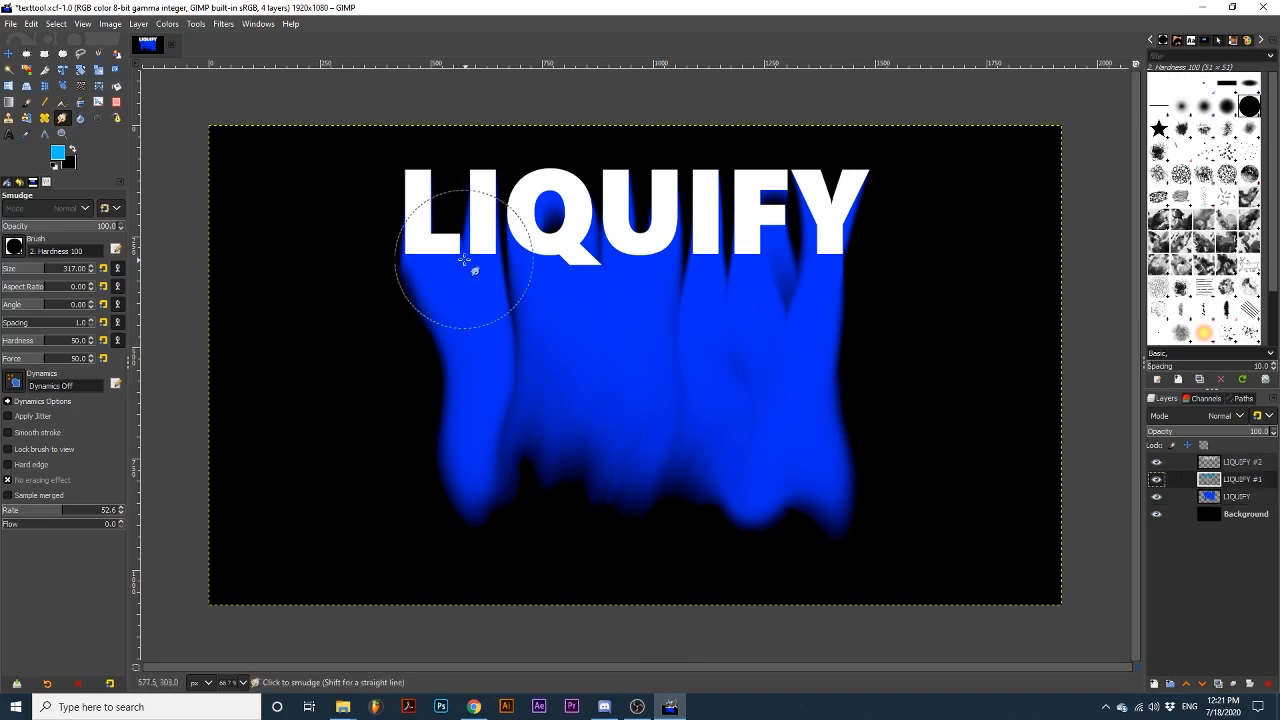
Step: Smudge light blue drips on LIQUIFY #1, then short white streaks on LIQUIFY #2 at size 142
drag(463, 255, 600, 280)
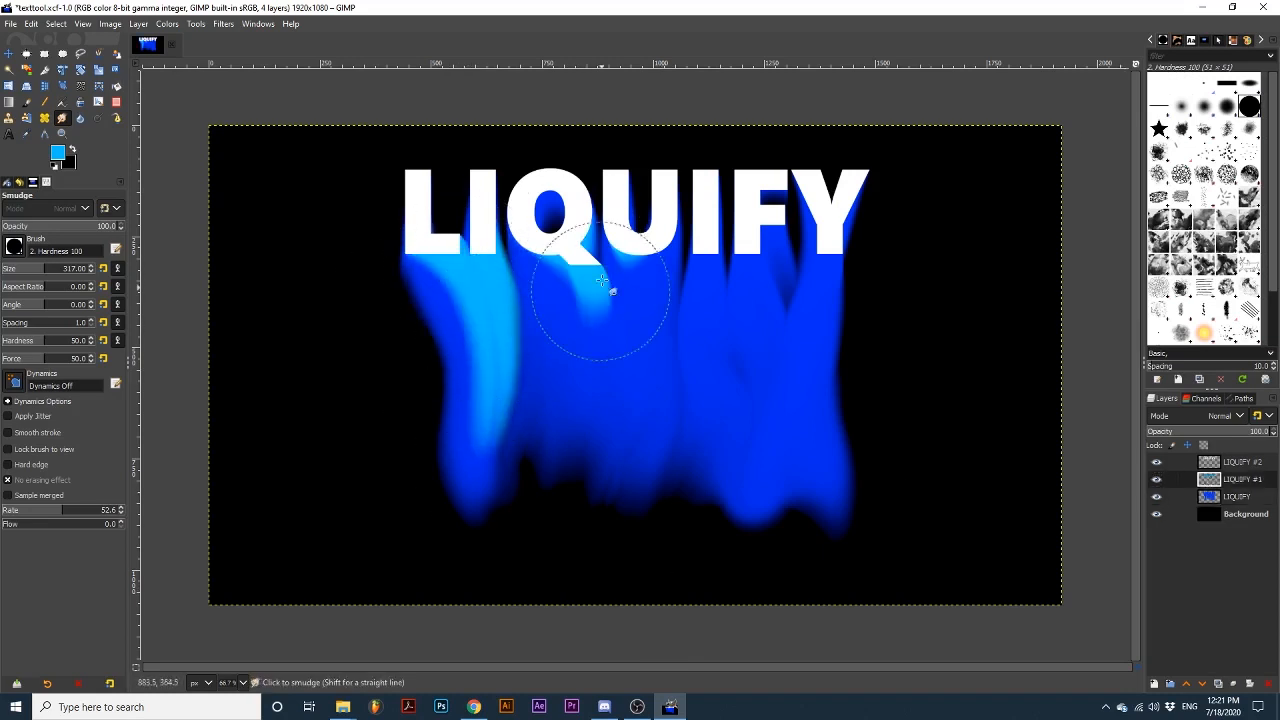
drag(600, 280, 647, 463)
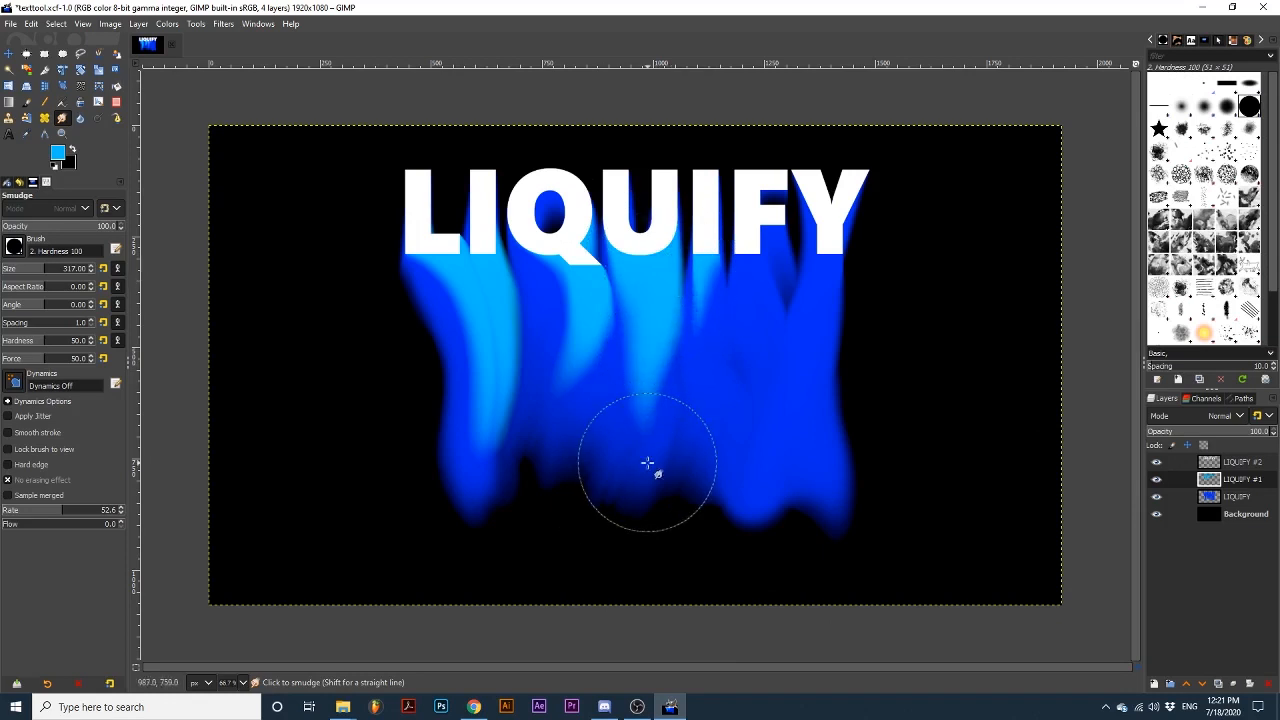
drag(648, 463, 823, 310)
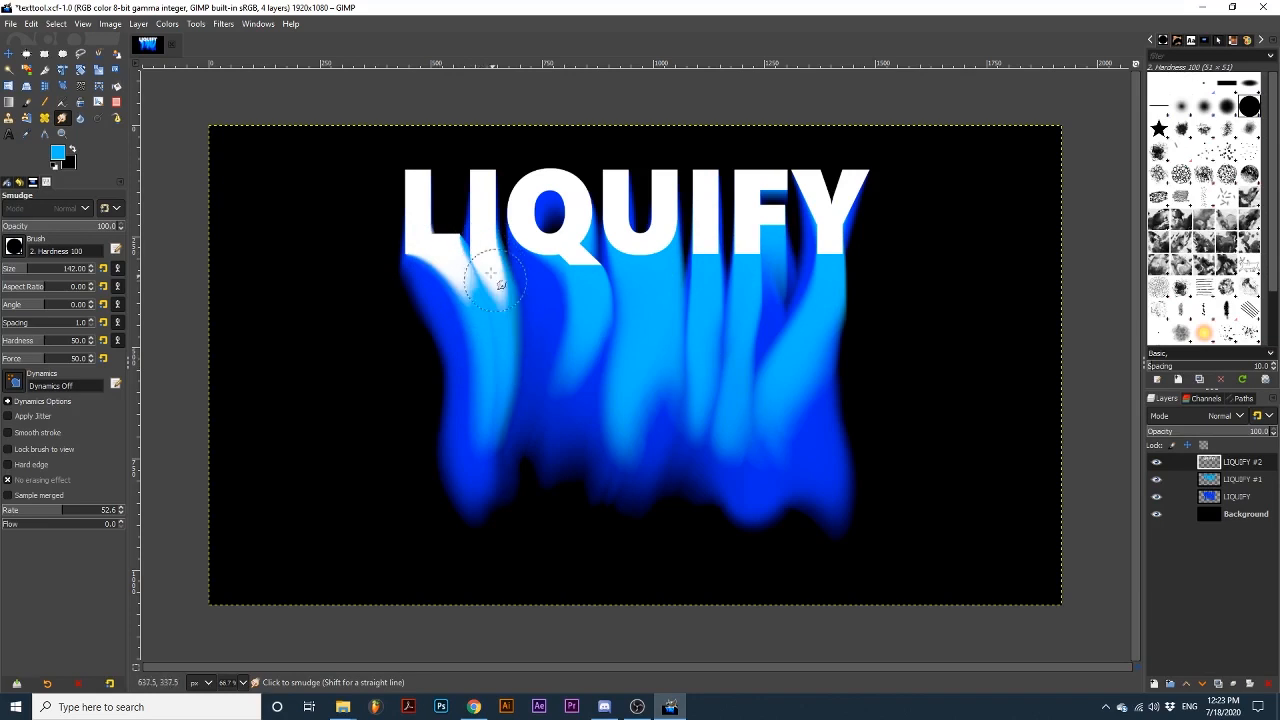
drag(490, 275, 585, 273)
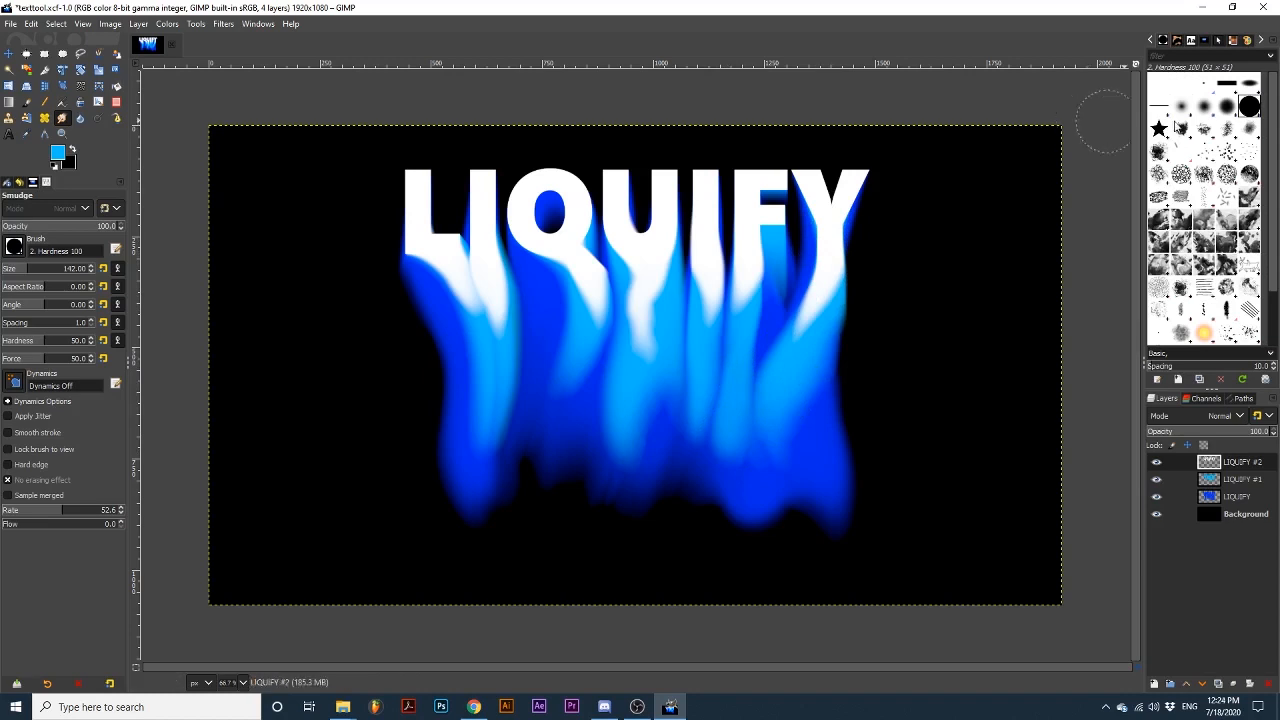
Step: Create a merged 'Visible' layer from the text layers, hide the originals and re-show Background
click(1157, 514)
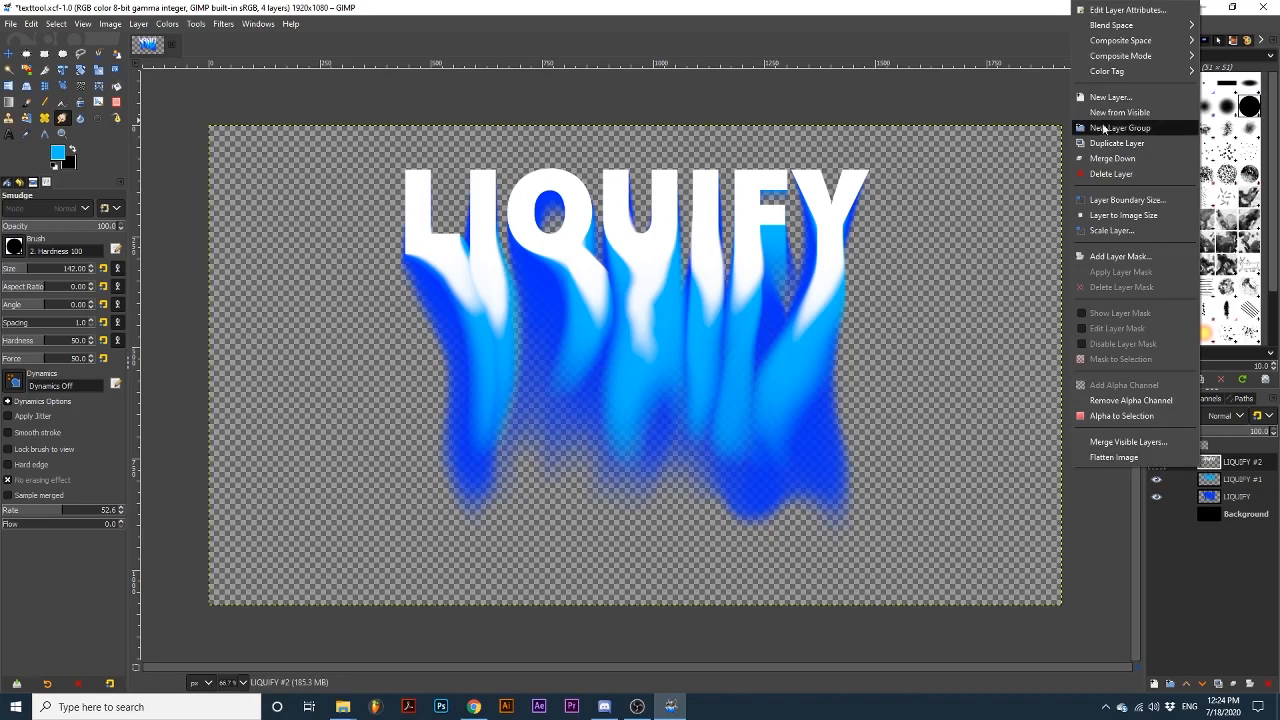
click(1119, 112)
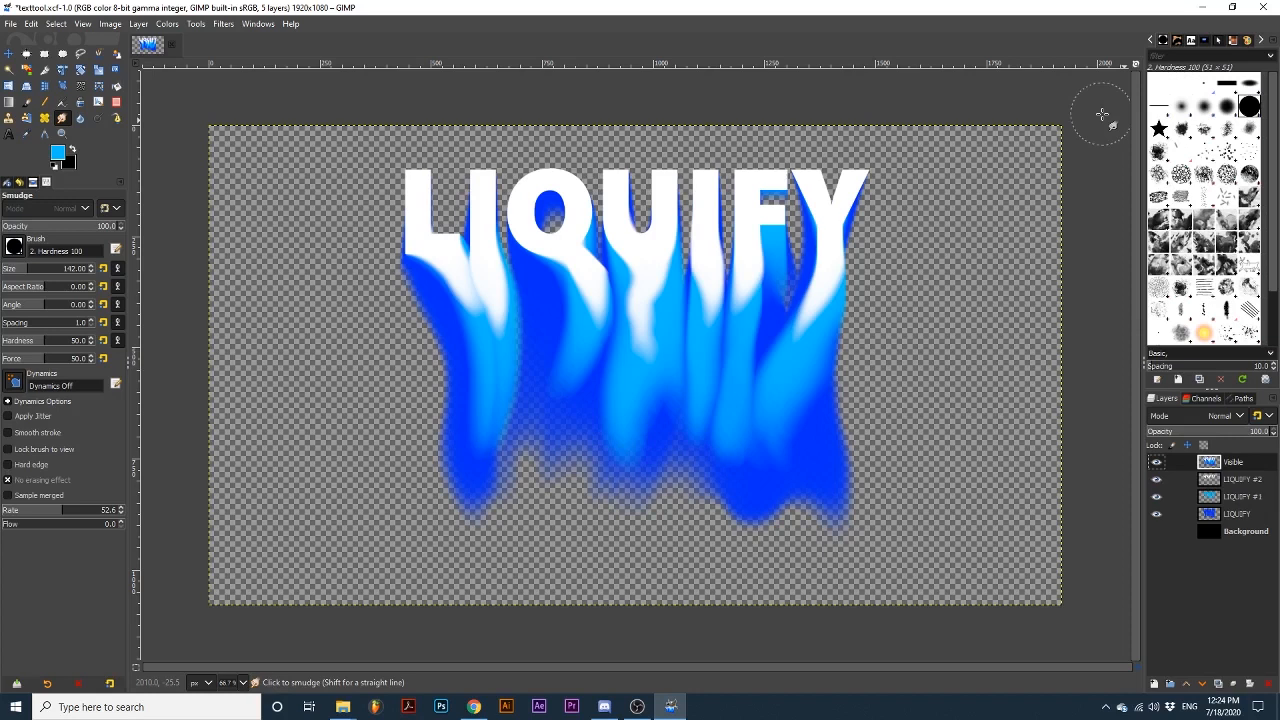
click(1157, 479)
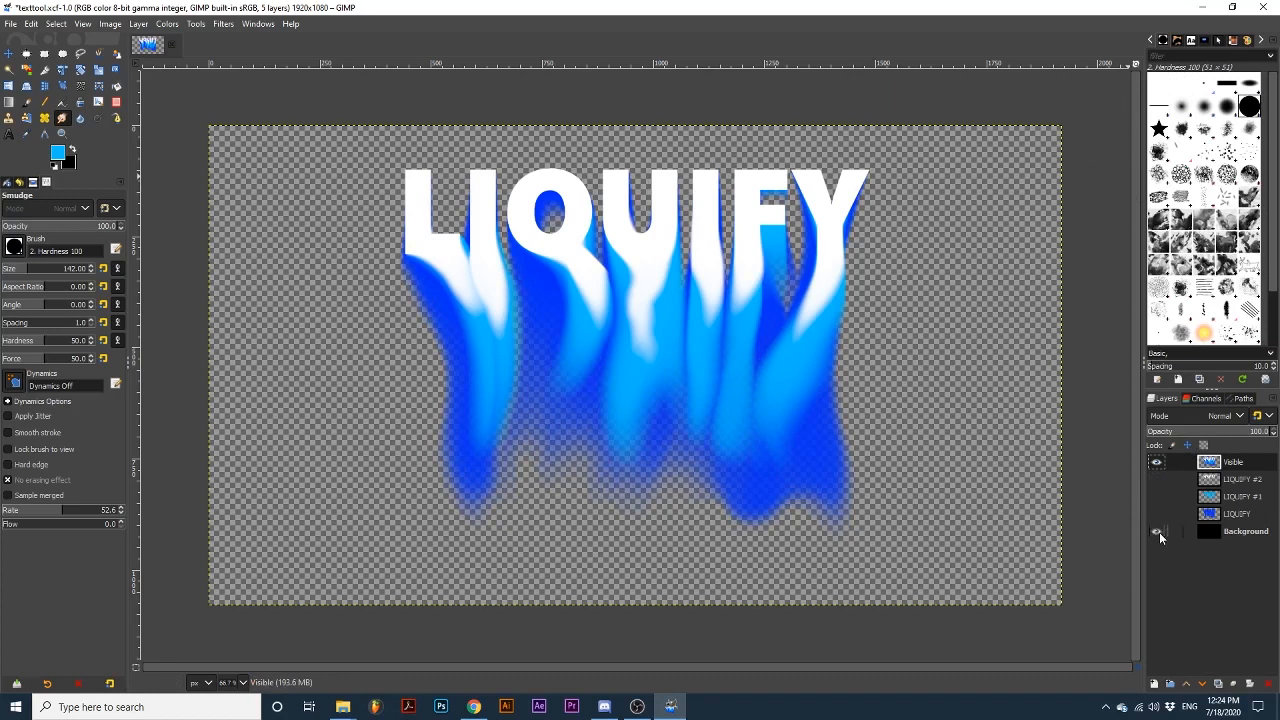
click(1157, 531)
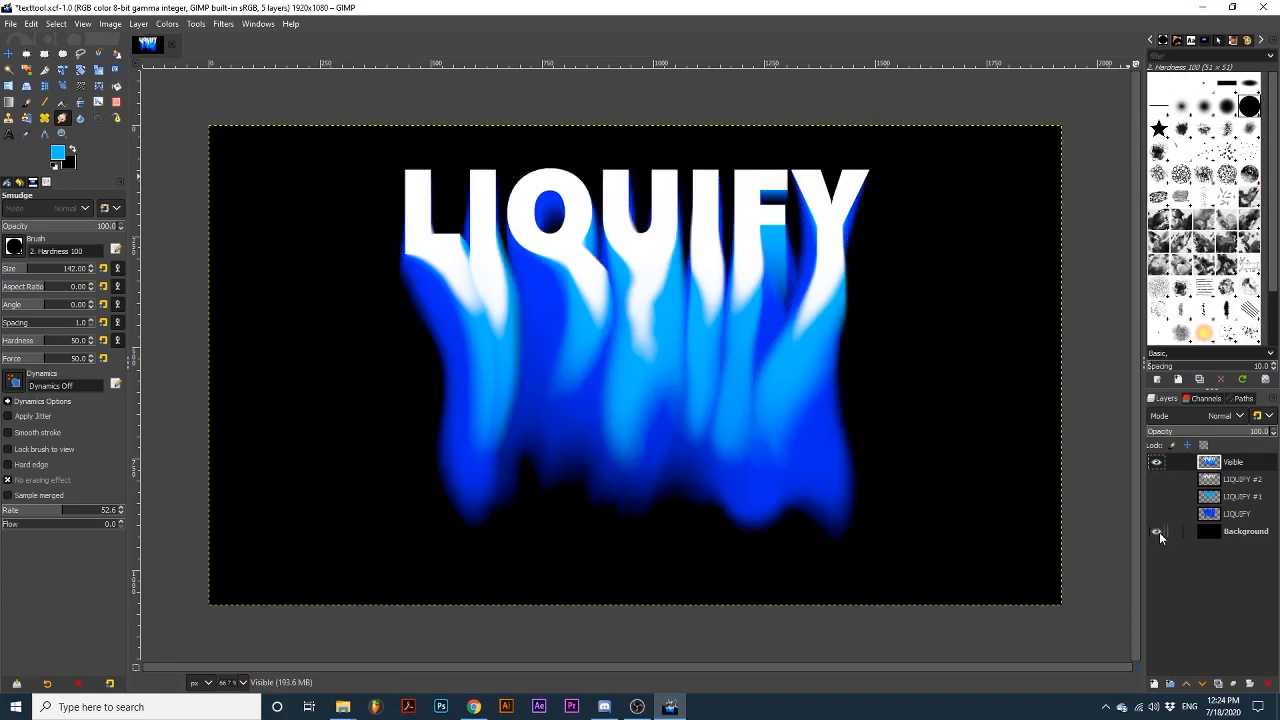
click(1157, 531)
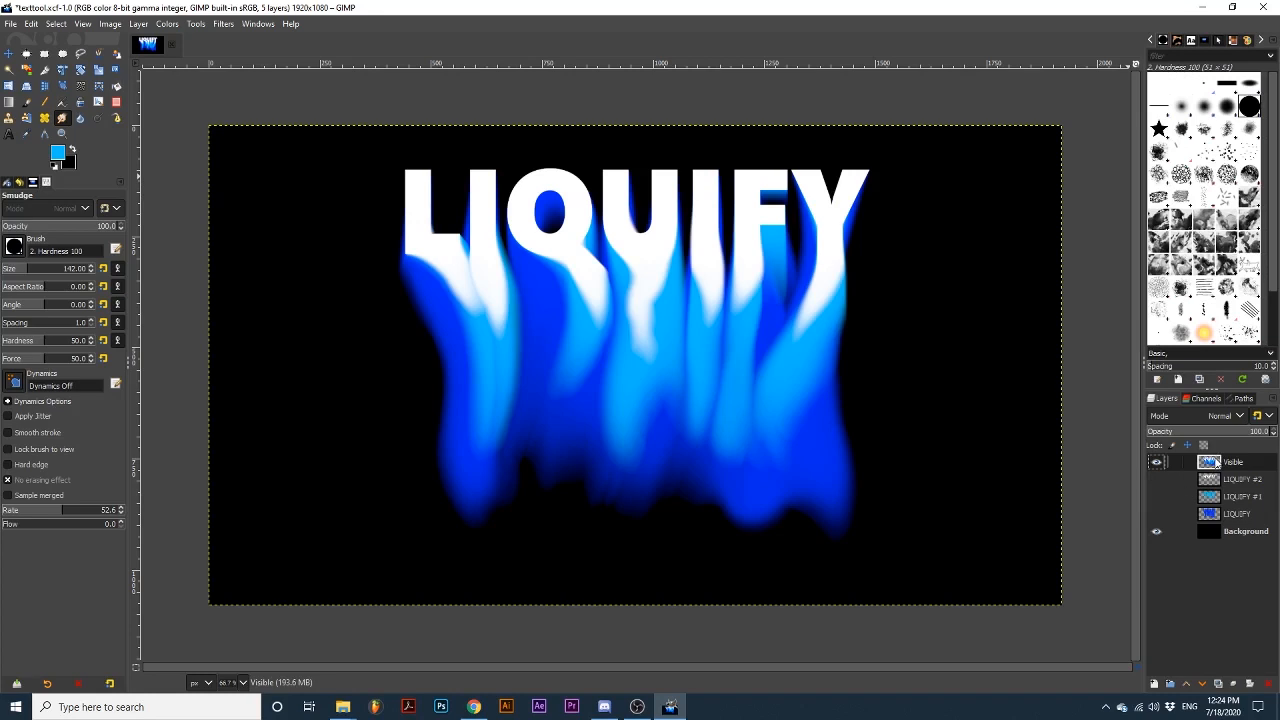
Step: Make the merged Visible layer active and set Warp Transform to Move pixels mode
click(81, 85)
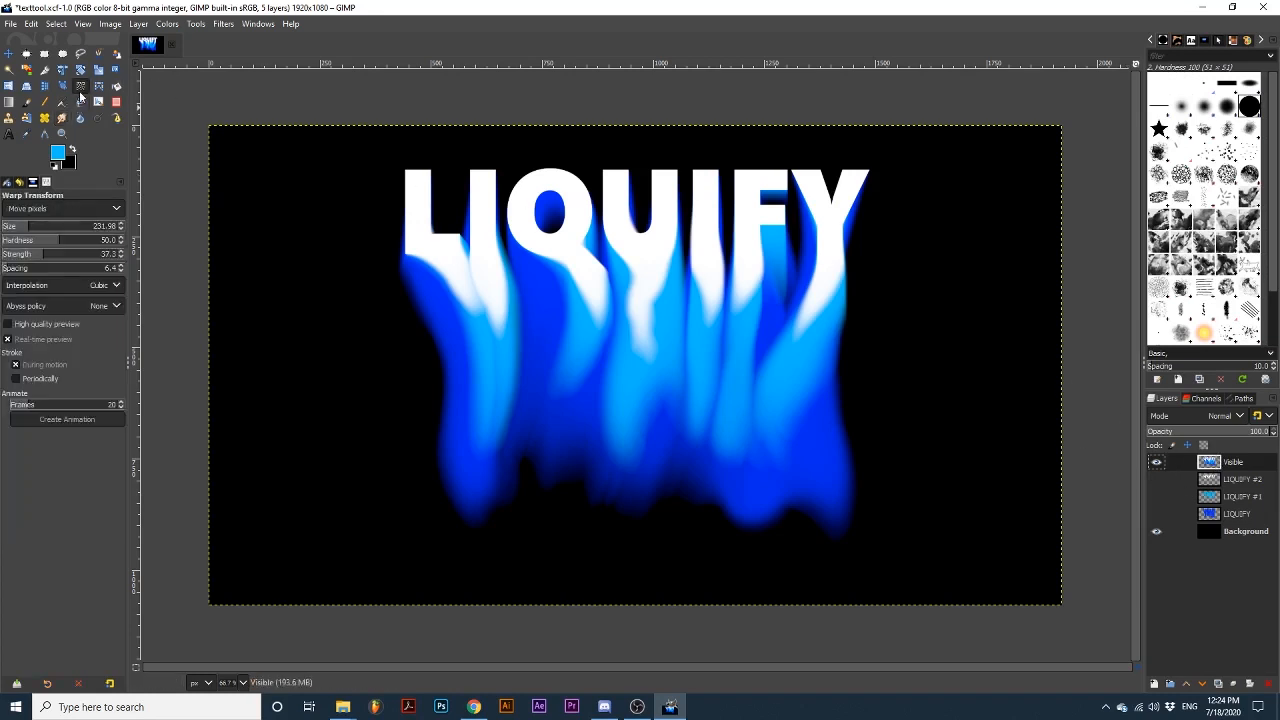
mouse_move(80, 98)
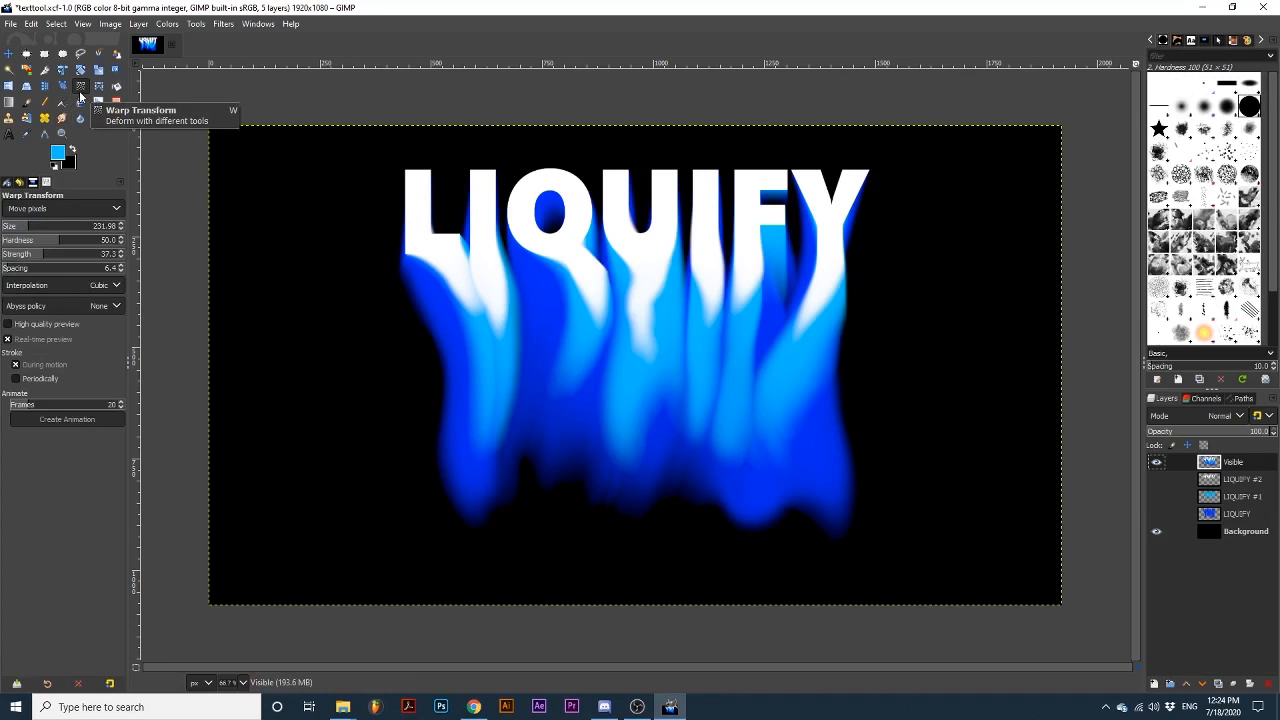
mouse_move(52, 209)
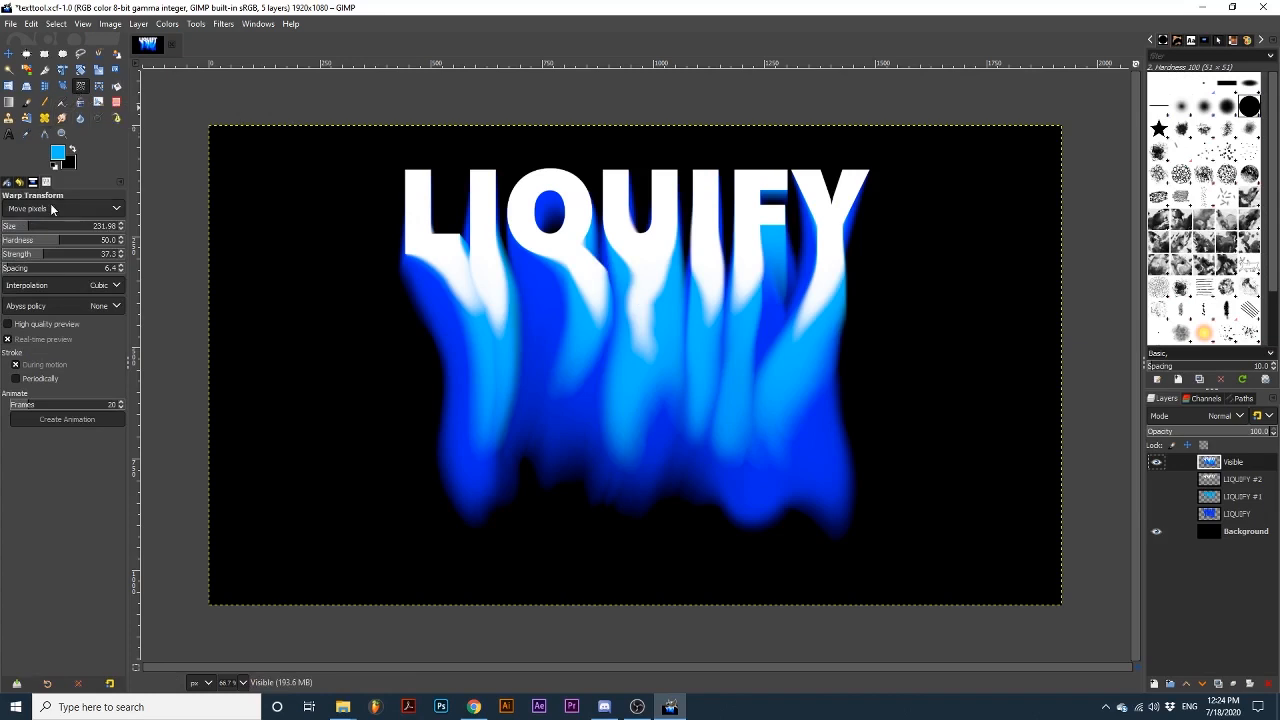
click(60, 208)
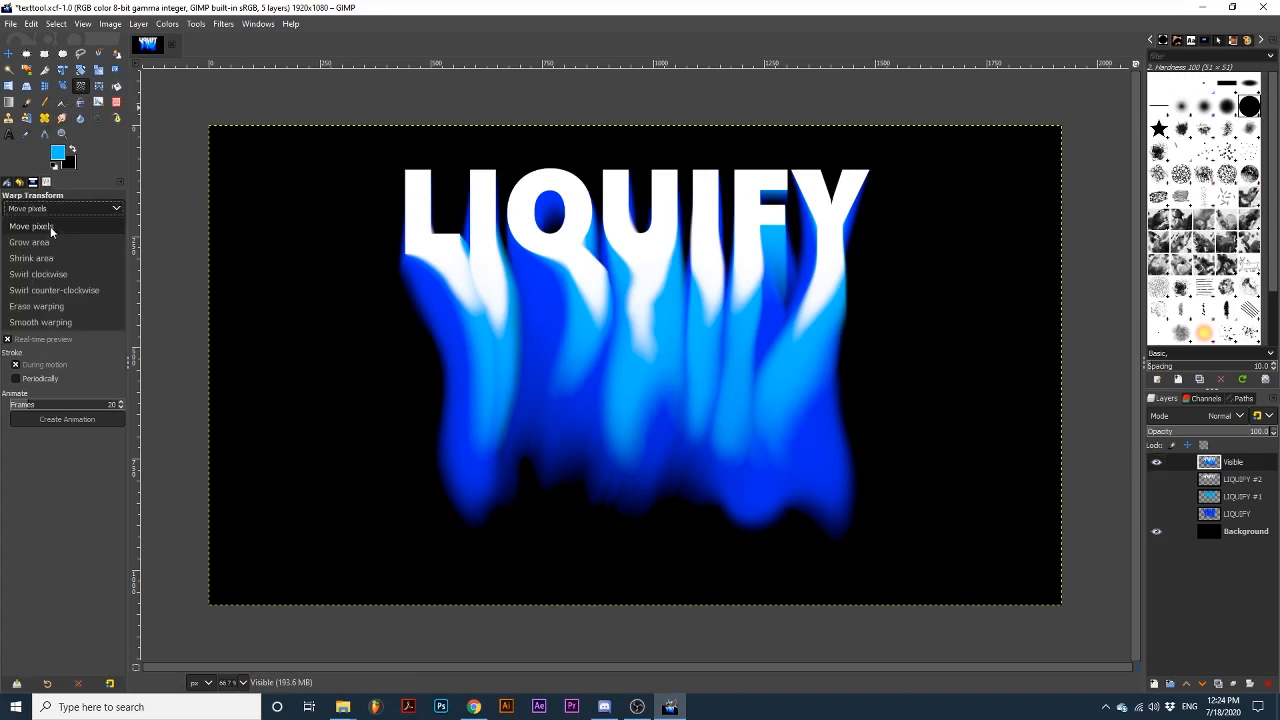
click(55, 226)
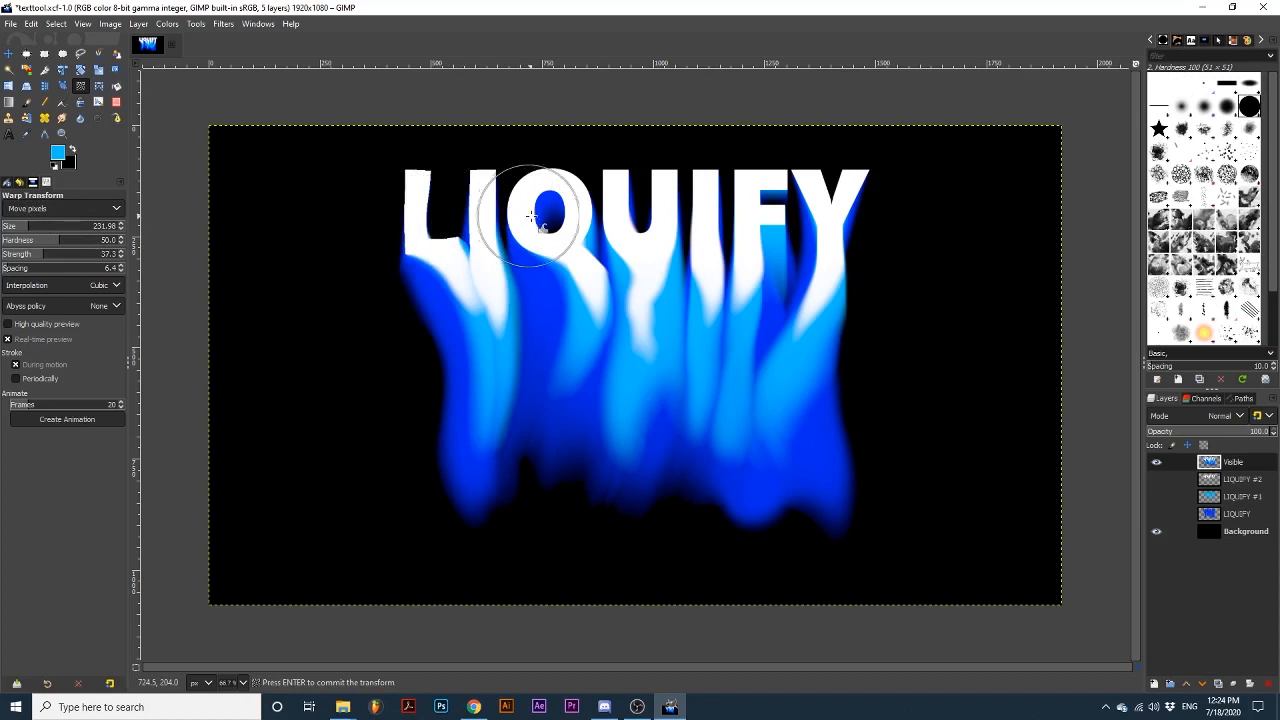
Step: Drag across the Q, U, F and Y to warp the letters into wavy, melting shapes
drag(530, 215, 645, 240)
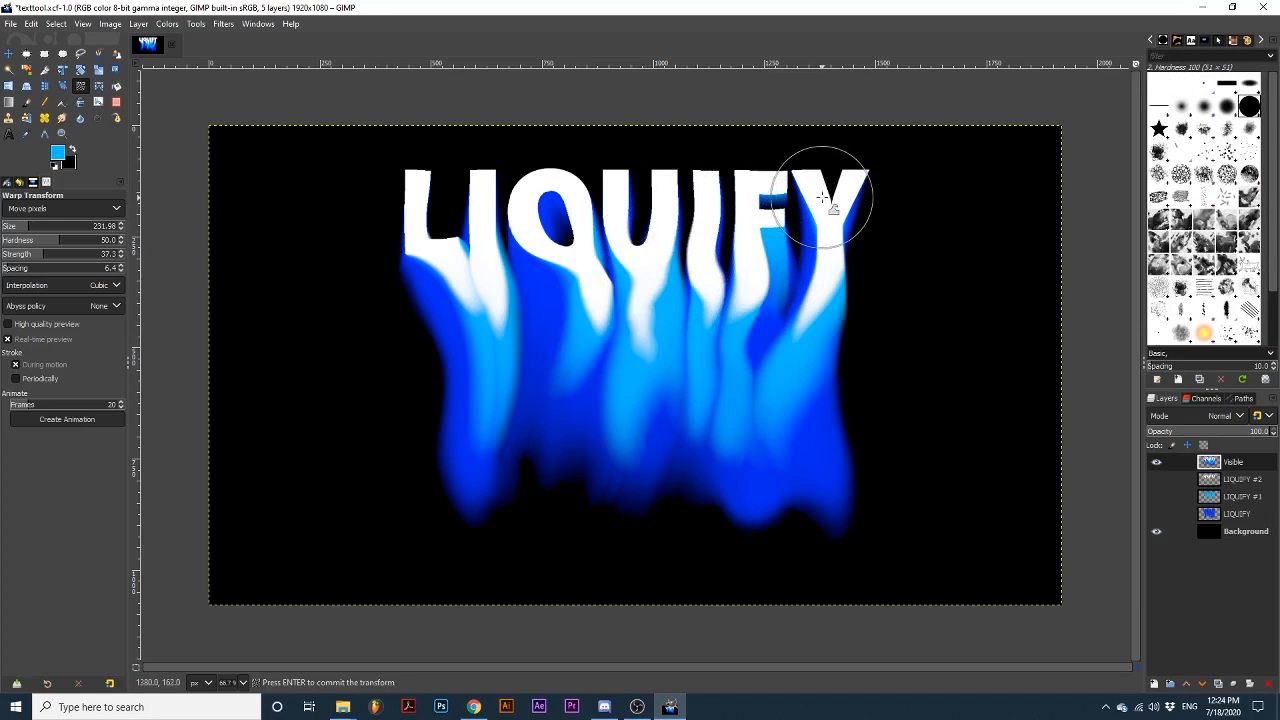
drag(823, 197, 785, 300)
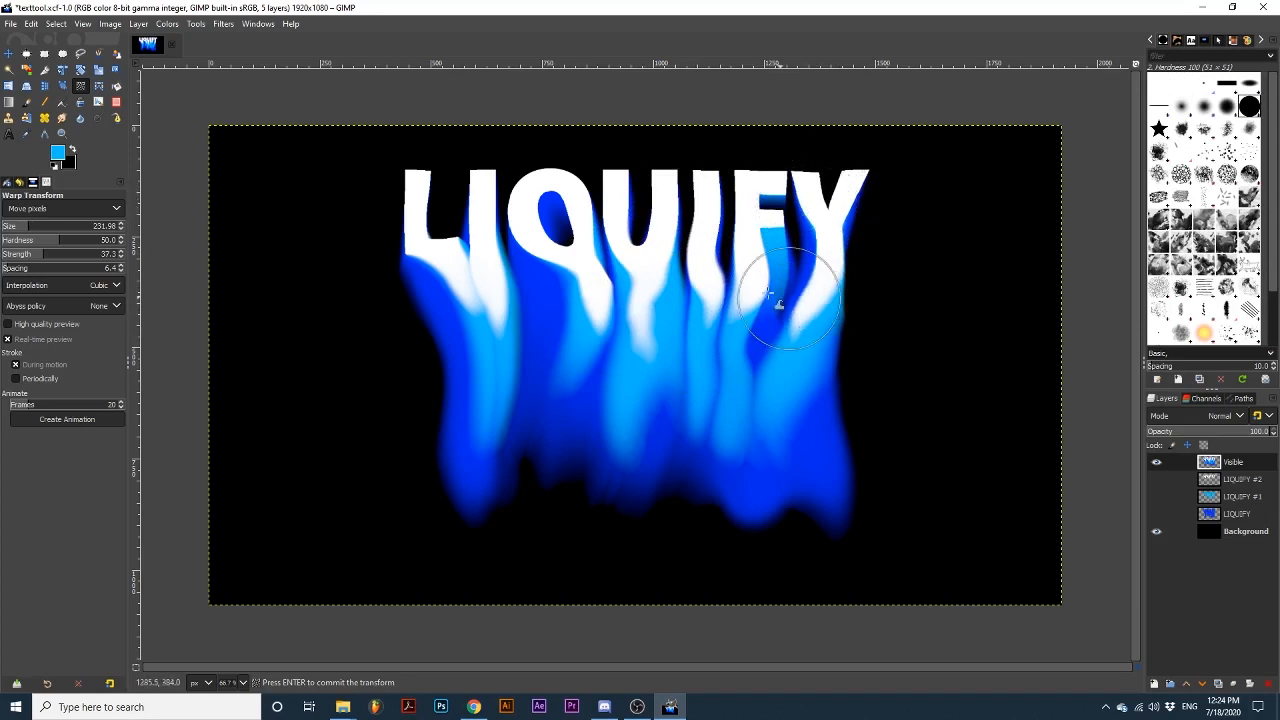